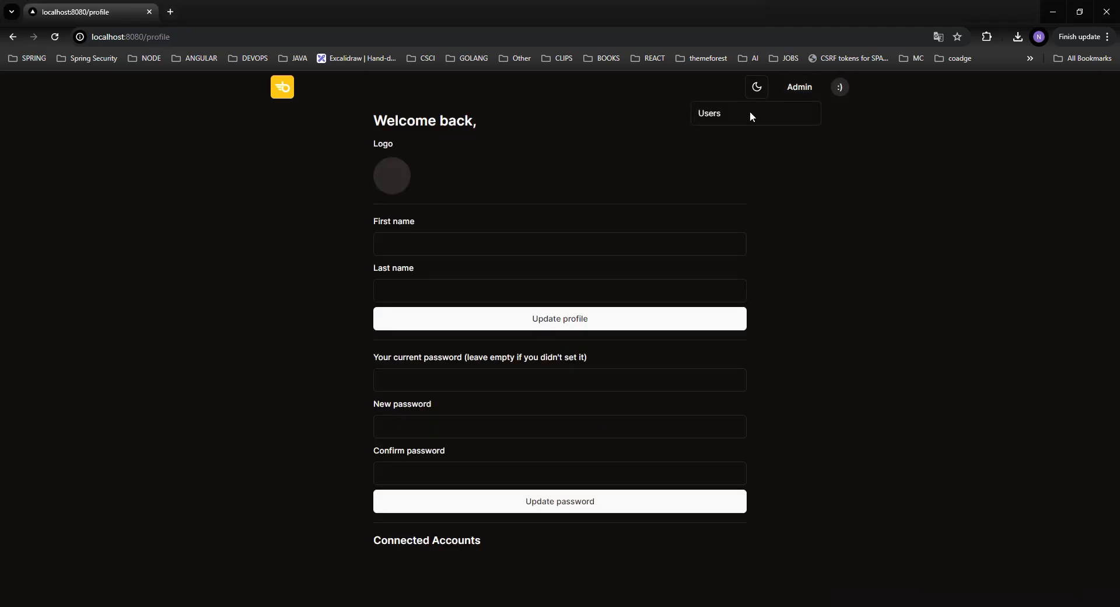
Impersonate row 2 from the admin Users table, then bring up the starter kit's GitHub repository
click(709, 113)
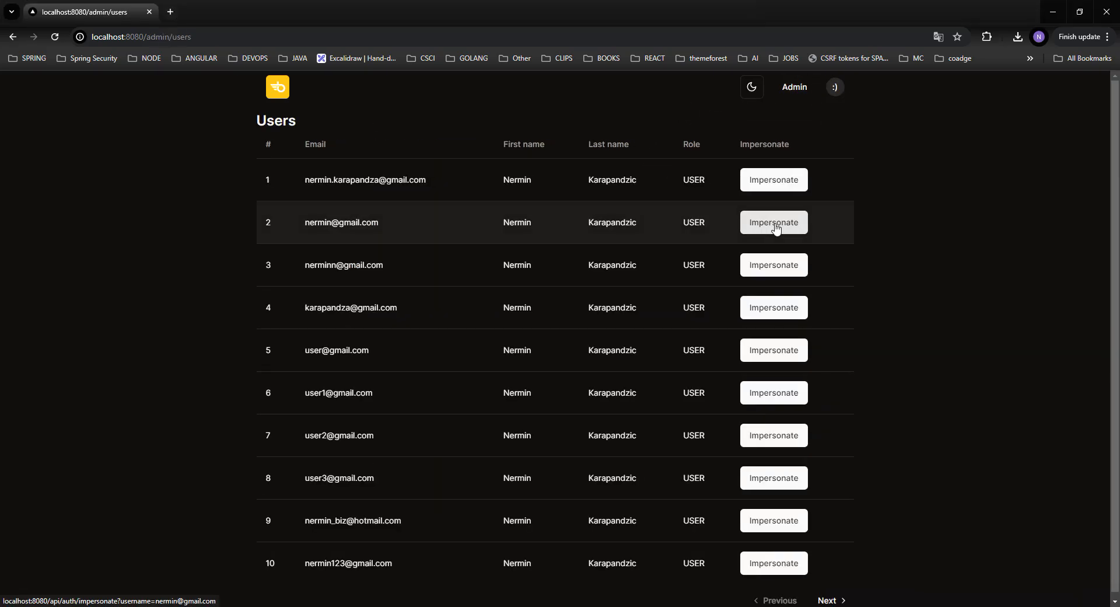
click(773, 222)
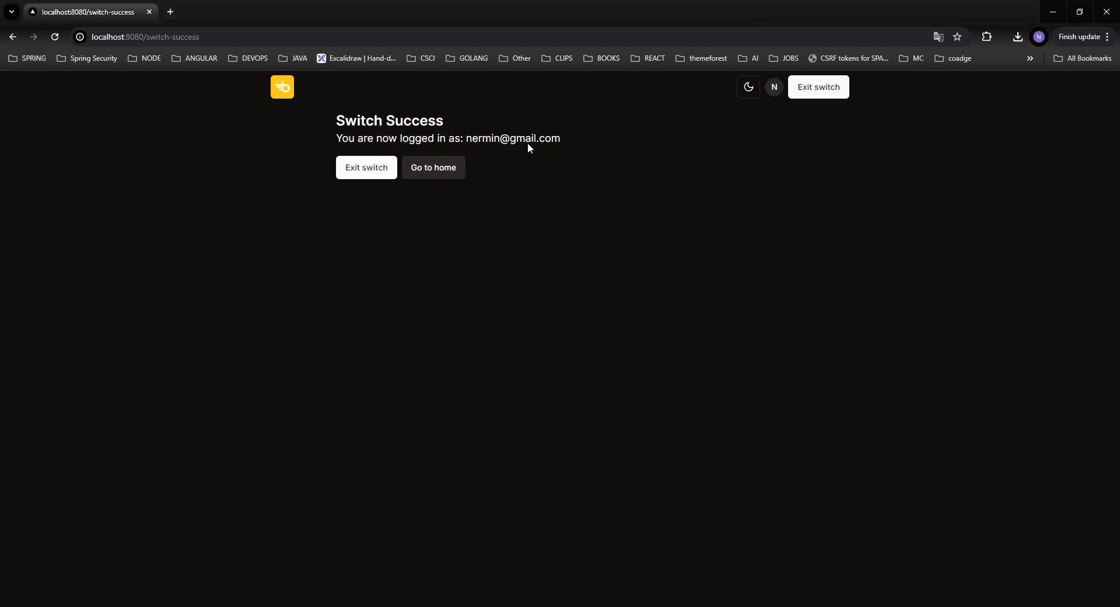
click(818, 87)
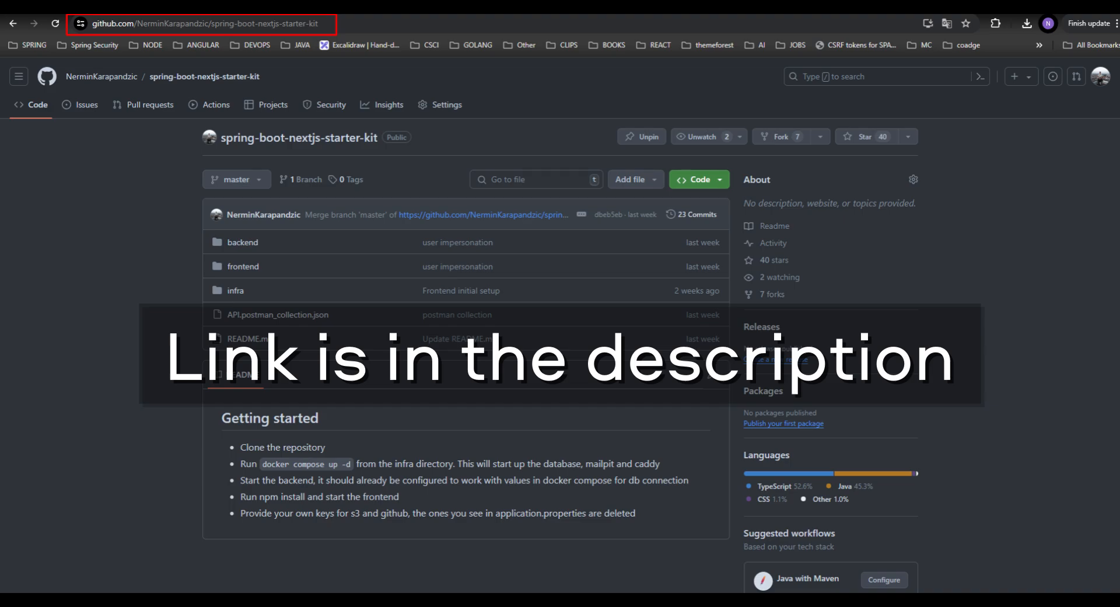
View the spring-boot-nextjs-starter-kit repository page before opening PowerShell in User Impersonation
click(699, 179)
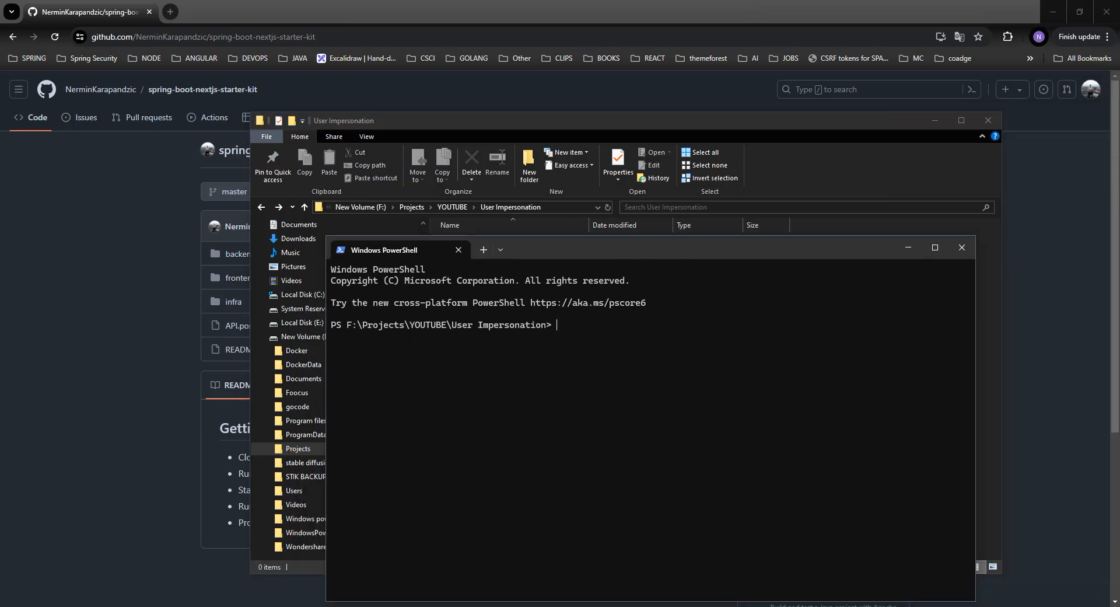
Clone spring-boot-nextjs-starter-kit and launch infra services with docker compose up -d
text(git clone https://github.com/NerminKarapandzic/spring-boot-nextjs-starter-kit.git)
text(cd infra)
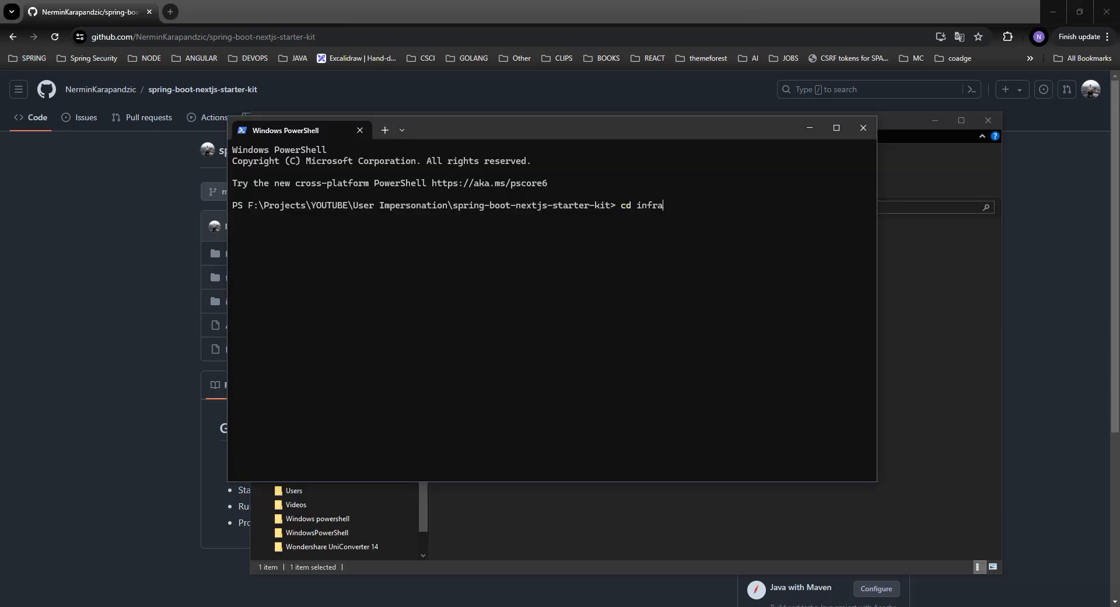
text(docker compose up -d)
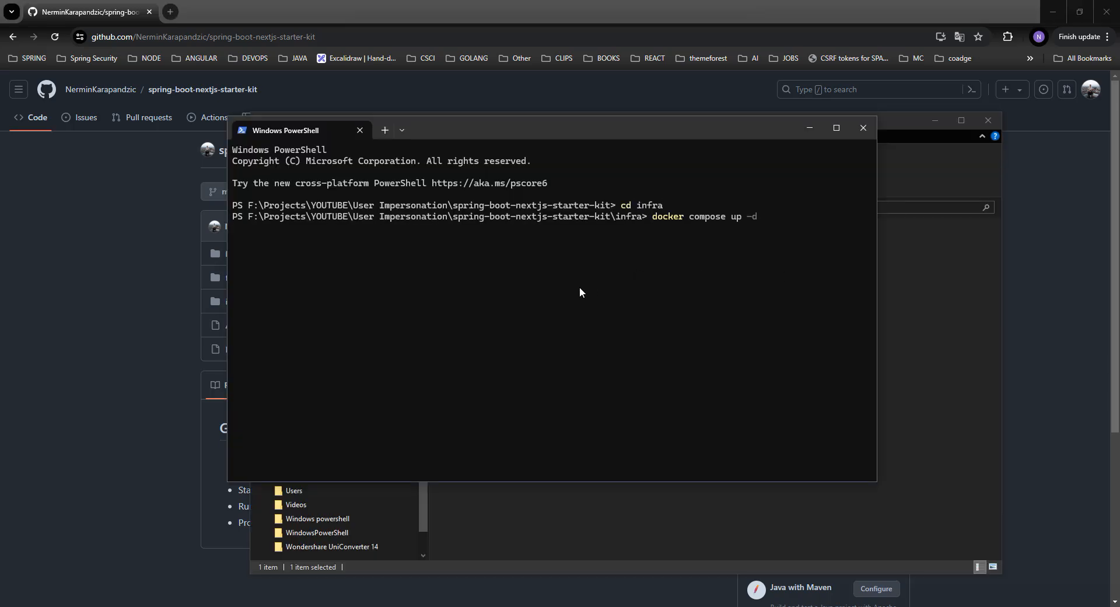
key(Enter)
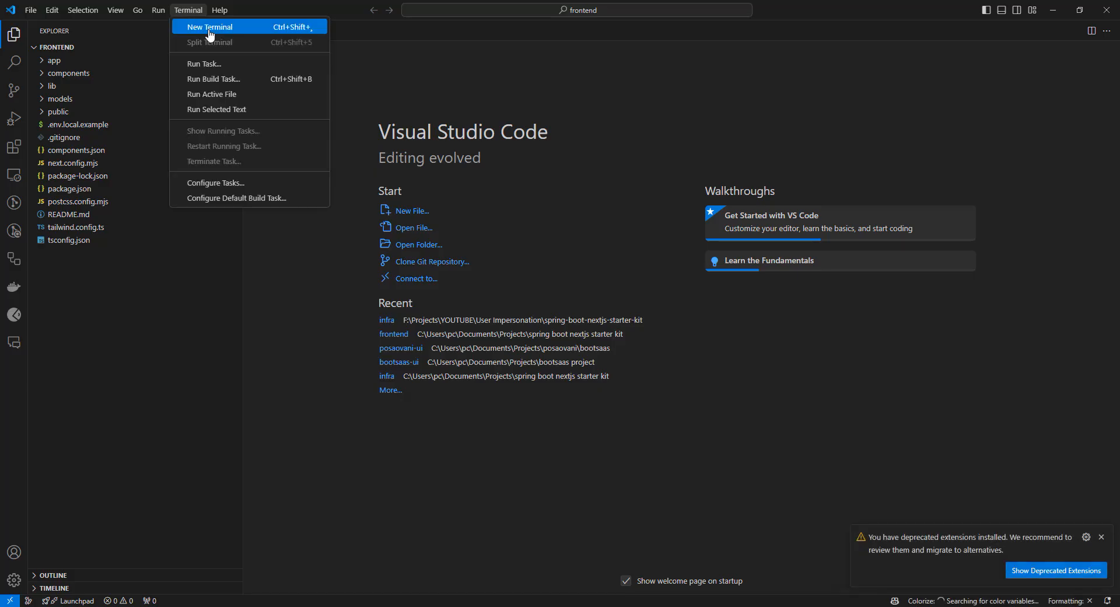
In a new terminal, run npm install and start the frontend with npm run dev
click(209, 27)
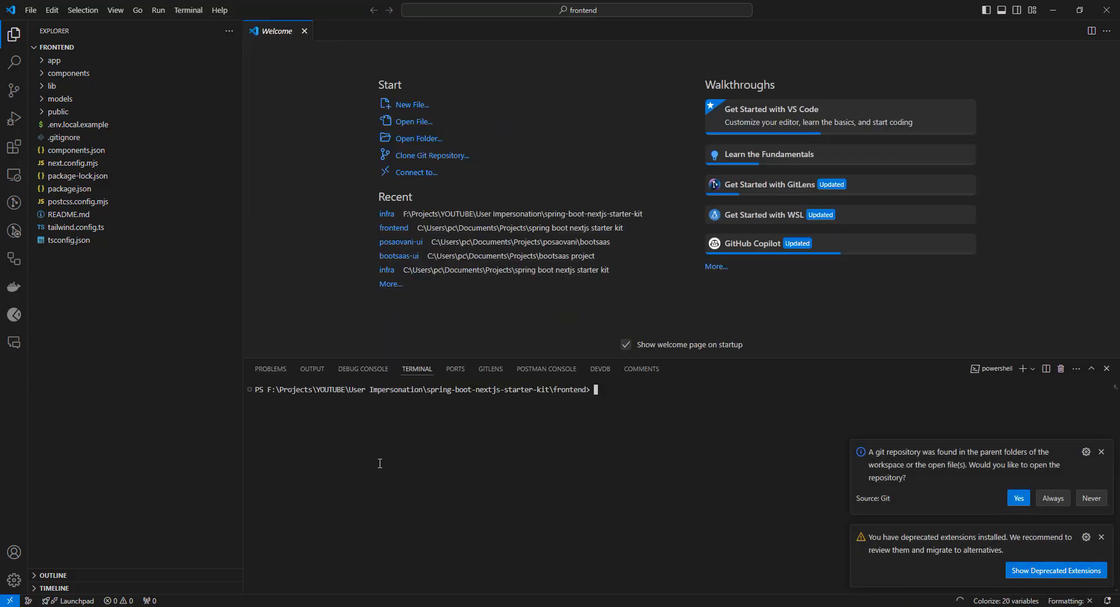
text(npm install)
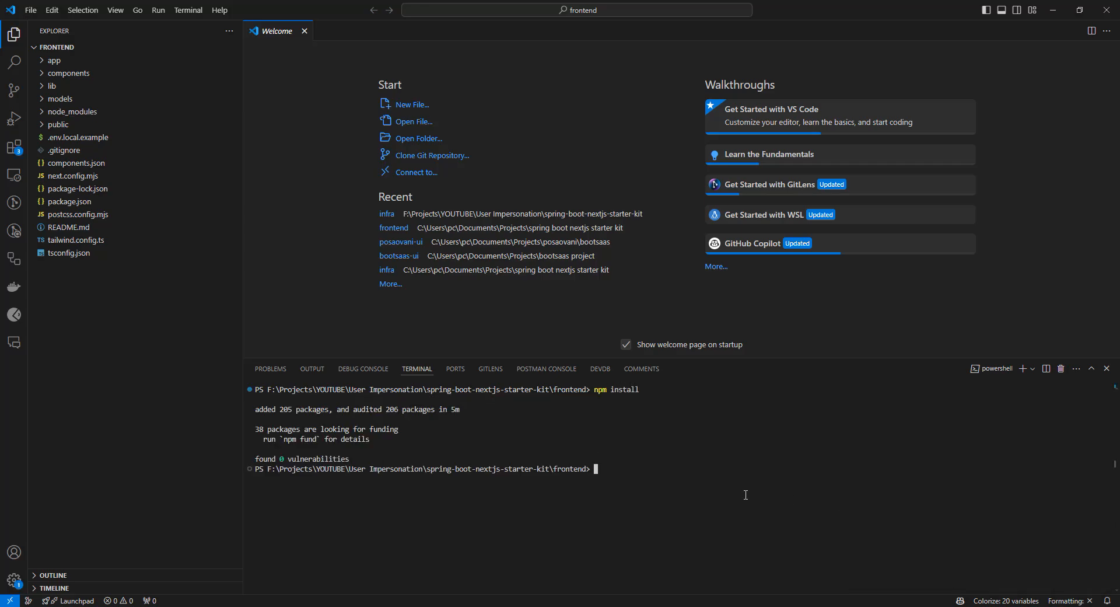
text(npm run de)
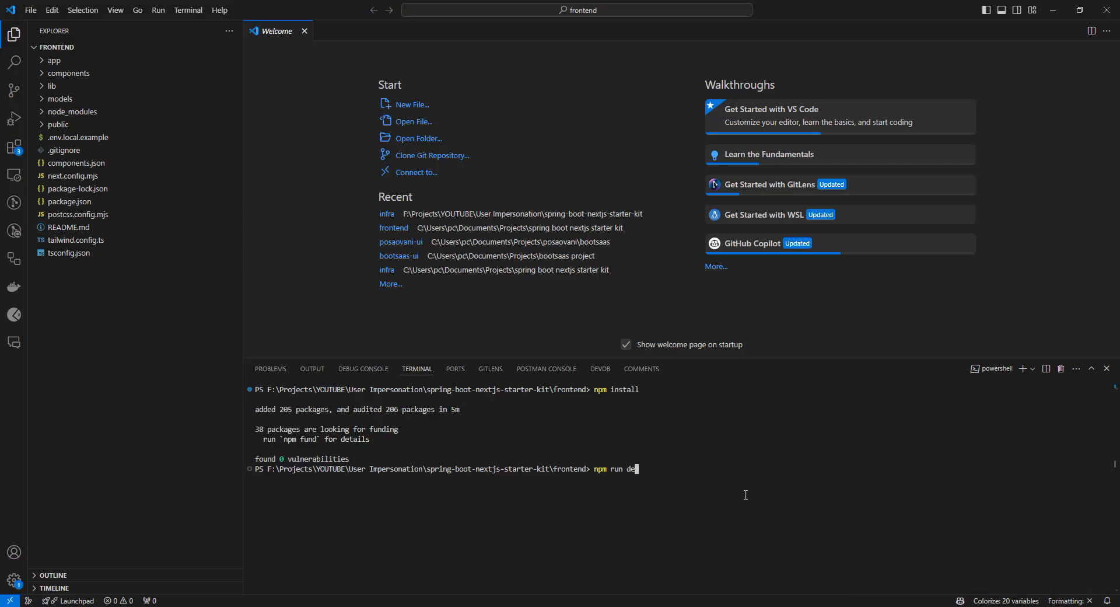
key(Enter)
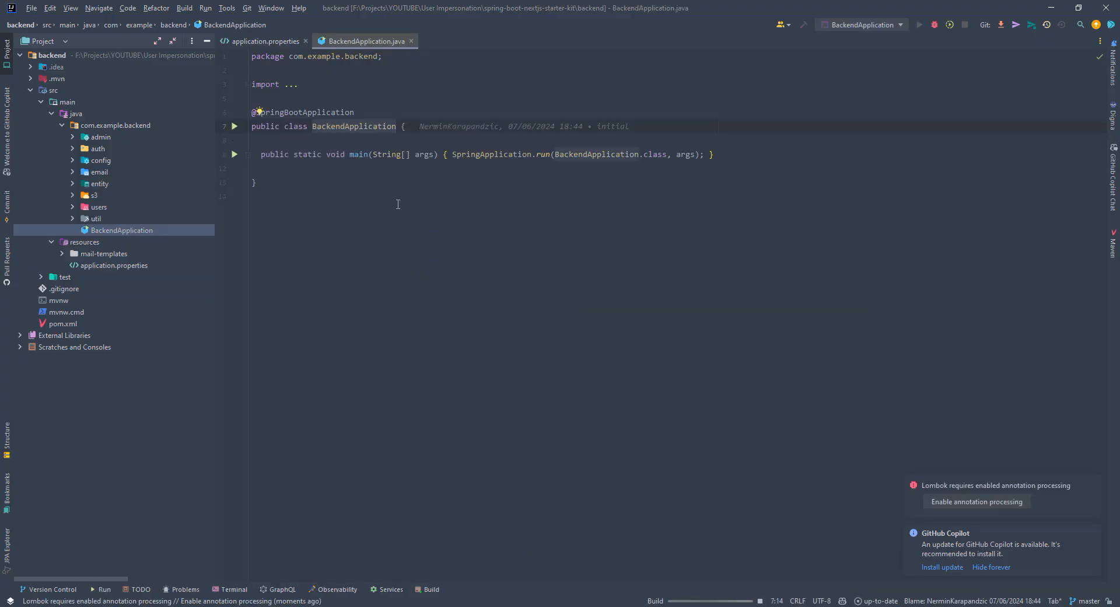
Enable Lombok annotation processing, run BackendApplication, and load the local welcome page
click(977, 501)
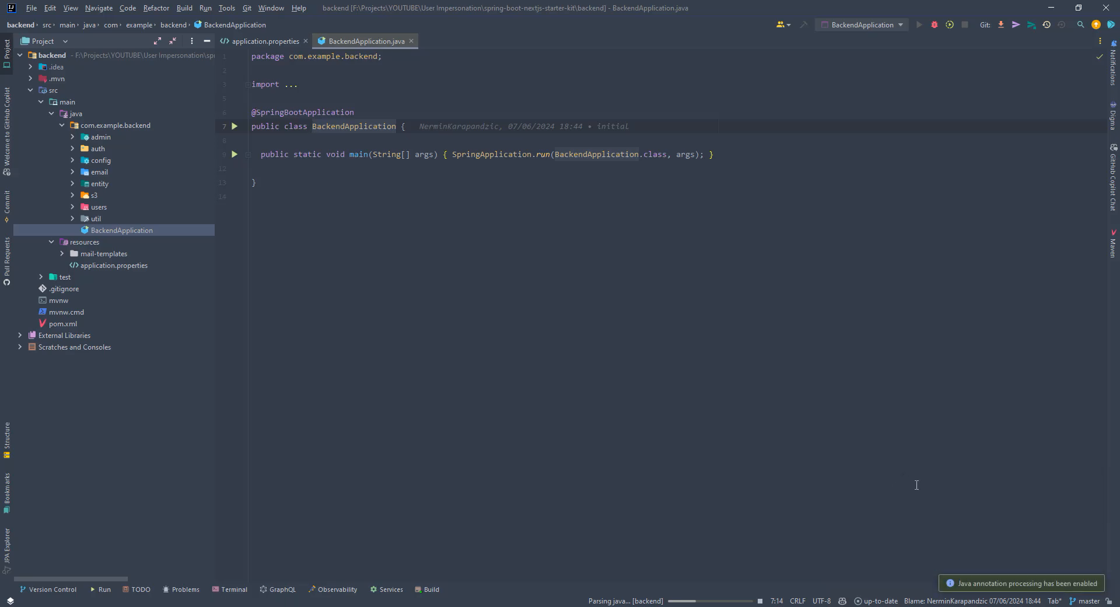
mouse_move(838, 449)
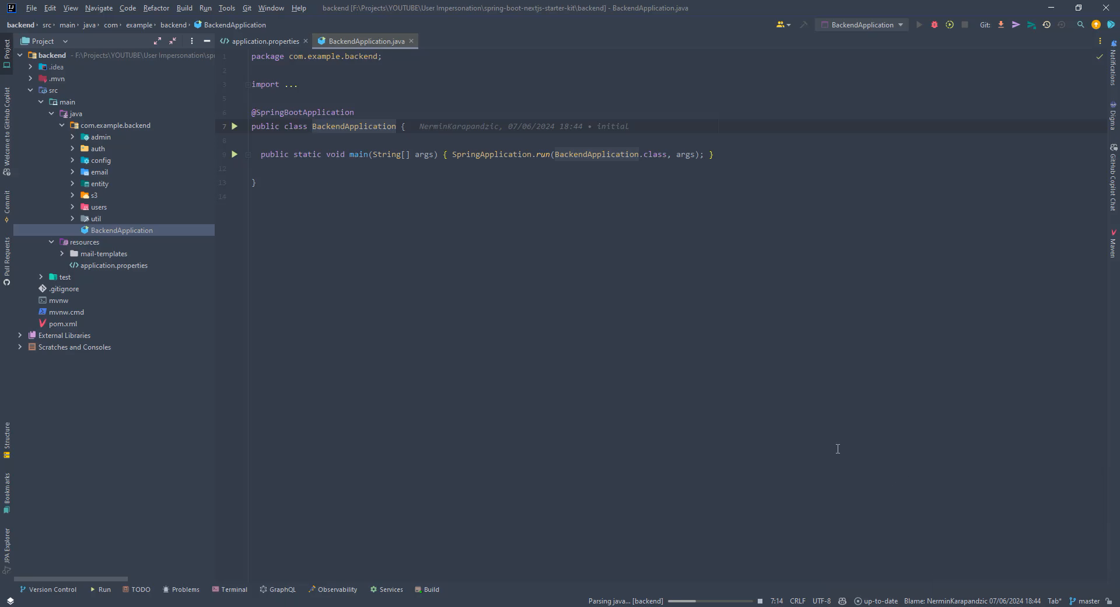
click(919, 24)
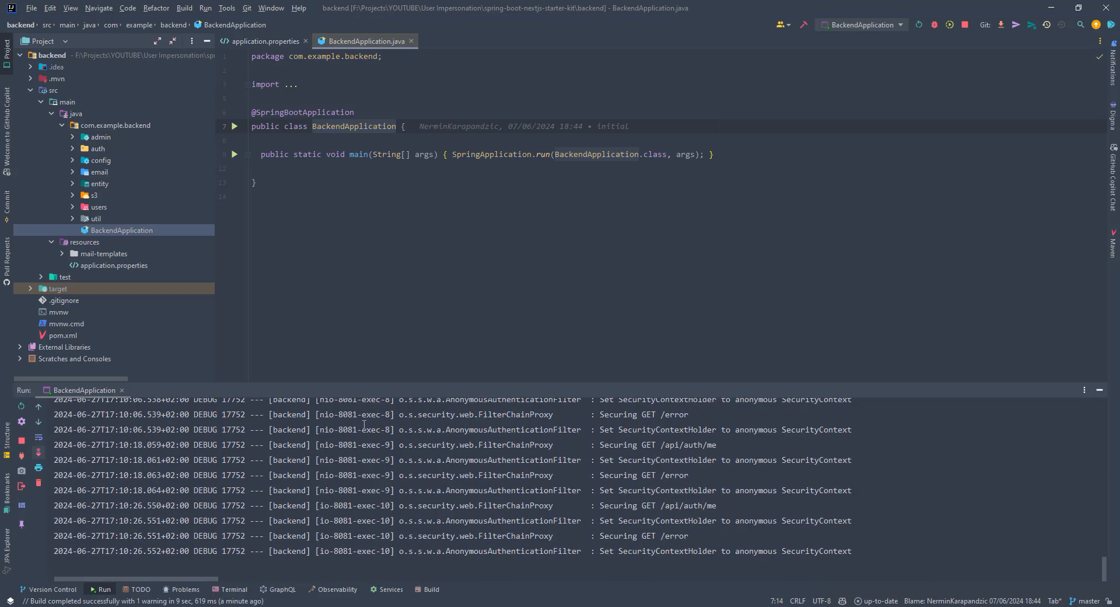
click(267, 41)
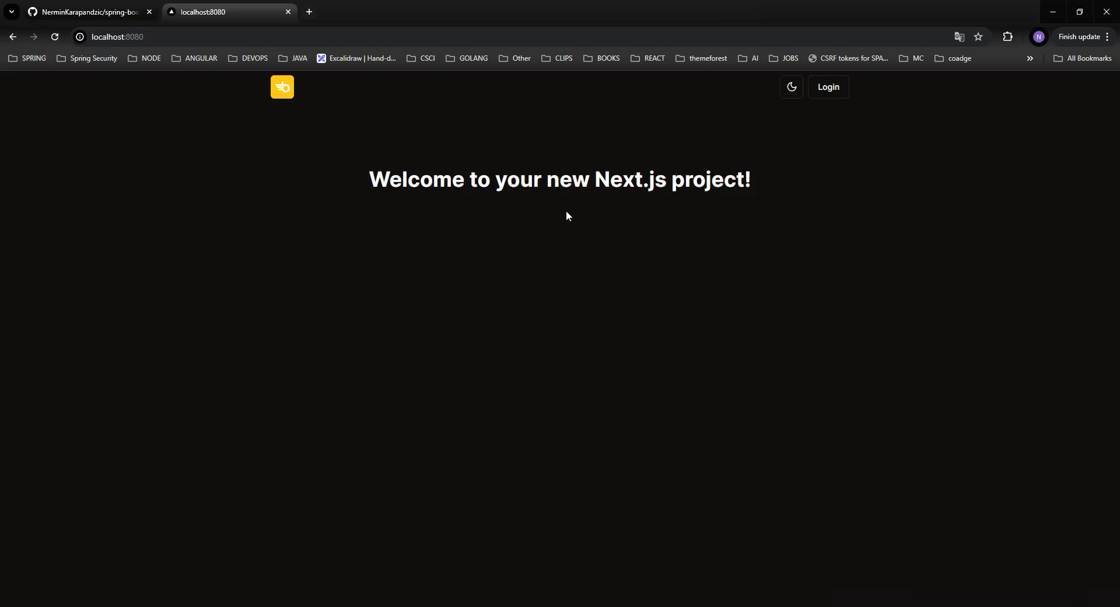
Log in with the saved admin email via Sign In with Email
click(828, 87)
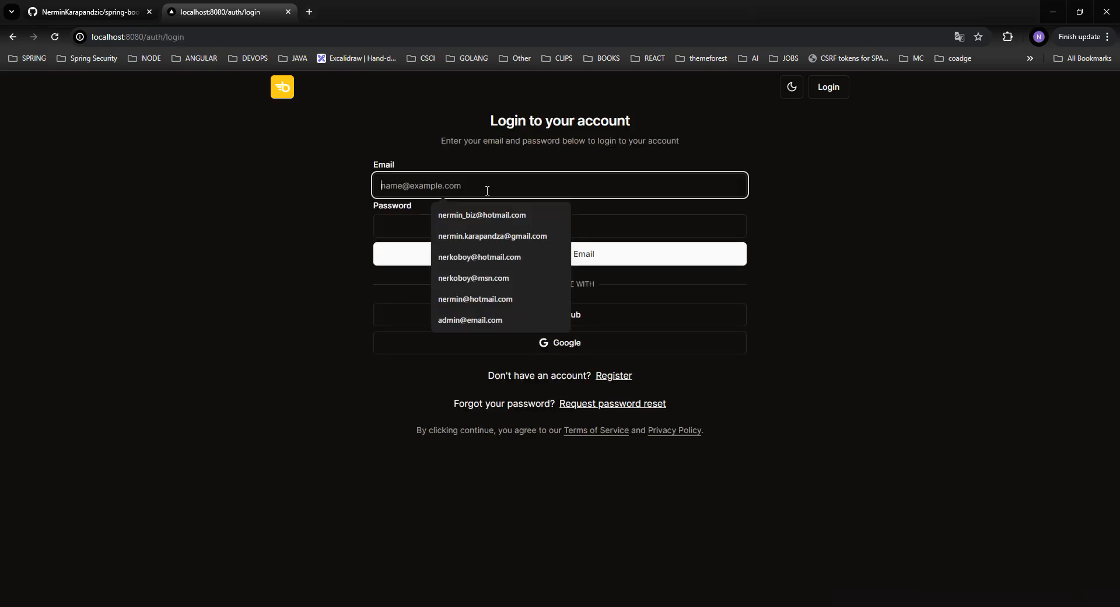
text(admin)
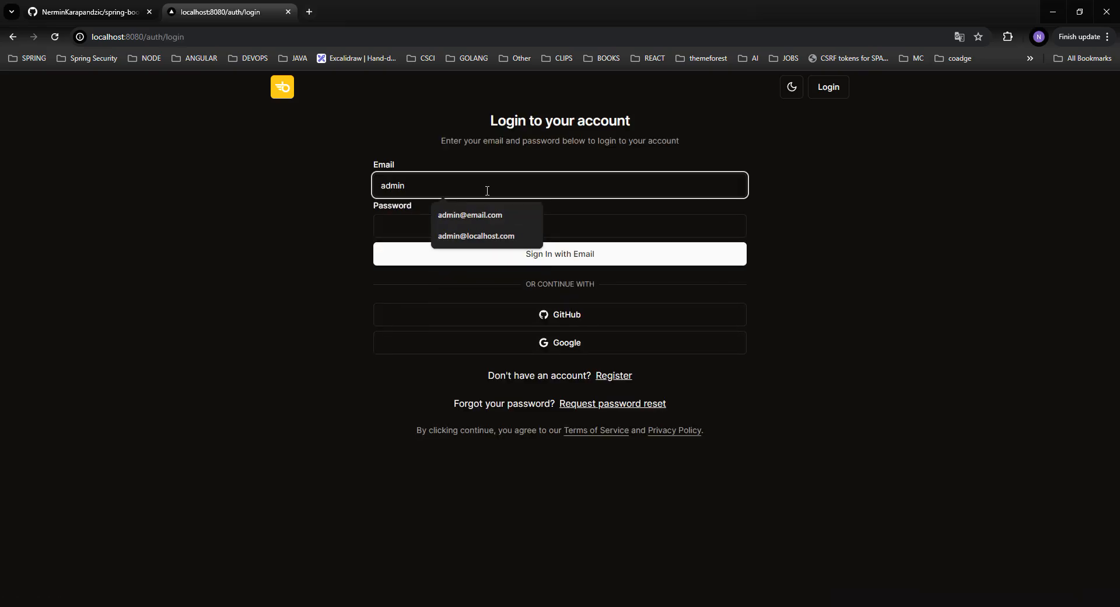
click(470, 215)
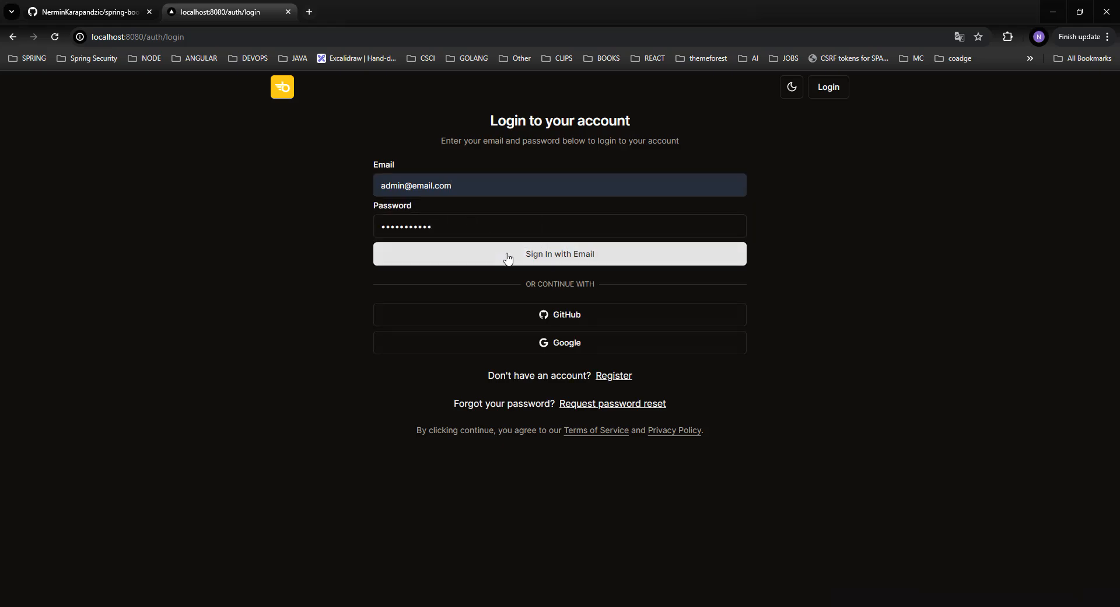
click(559, 254)
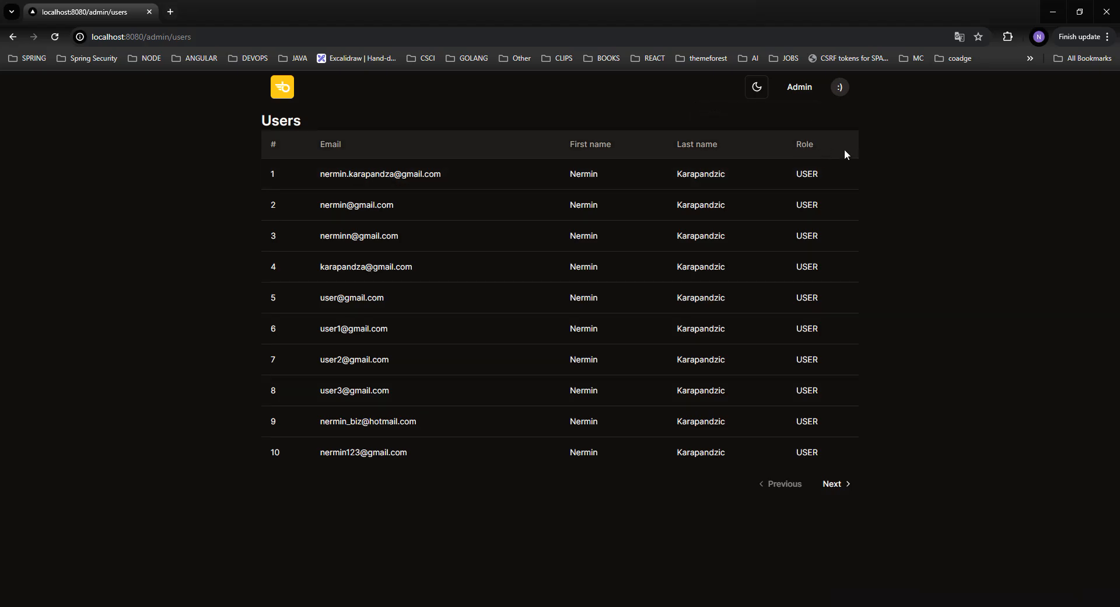
mouse_move(841, 152)
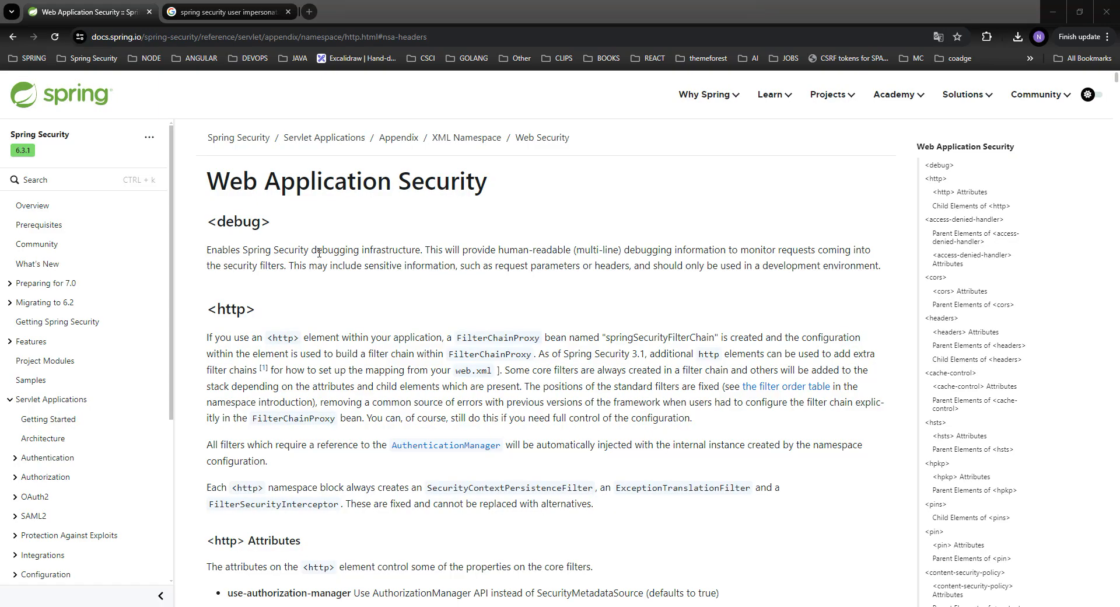
mouse_move(314, 248)
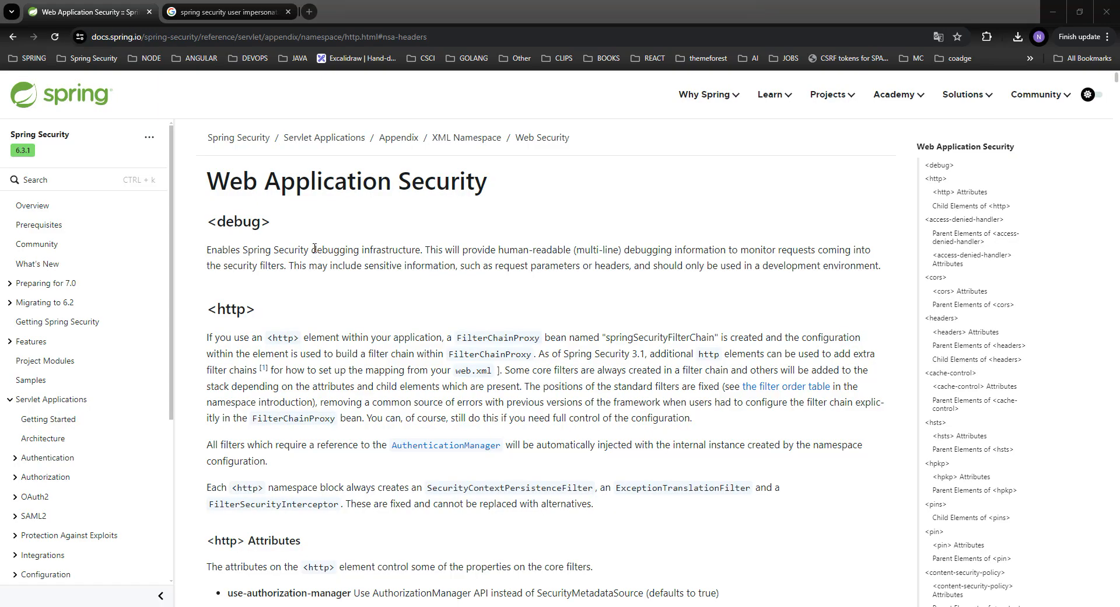
mouse_move(185, 214)
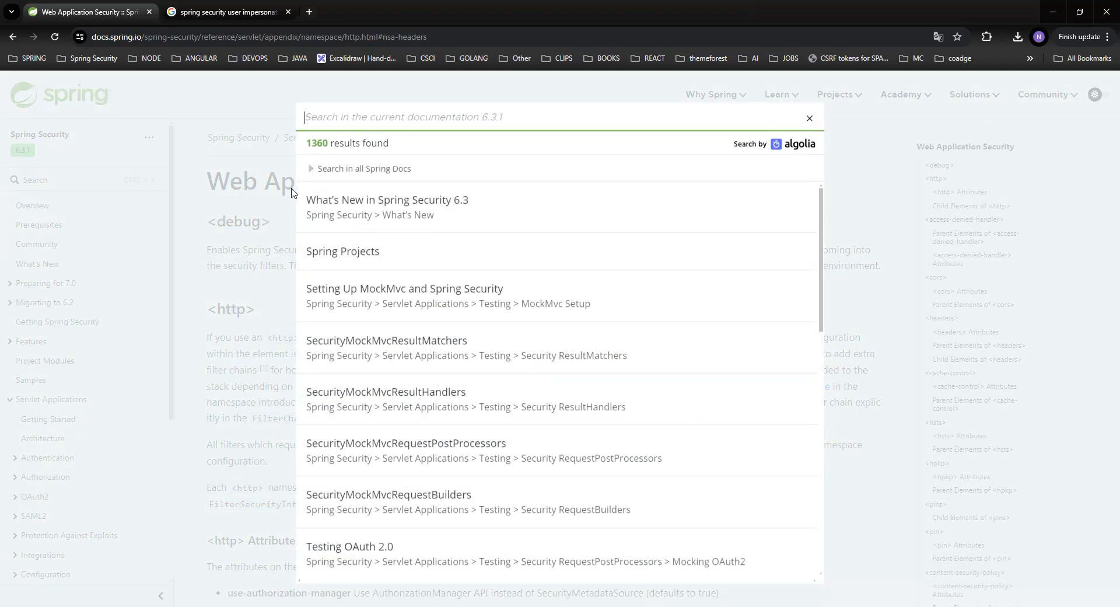
text(user impersonation)
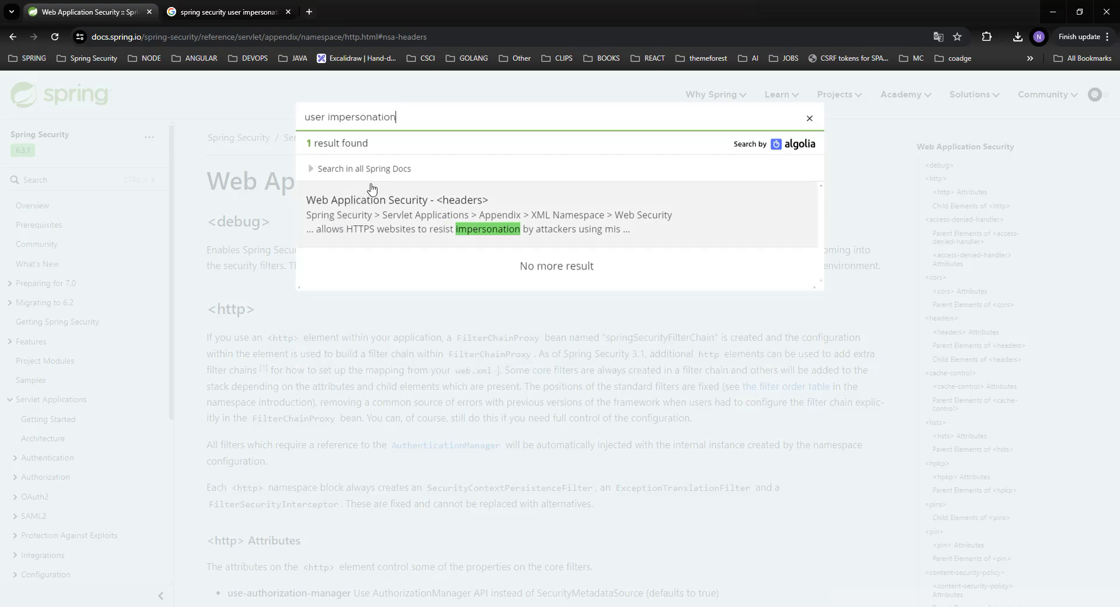
text(impersonation)
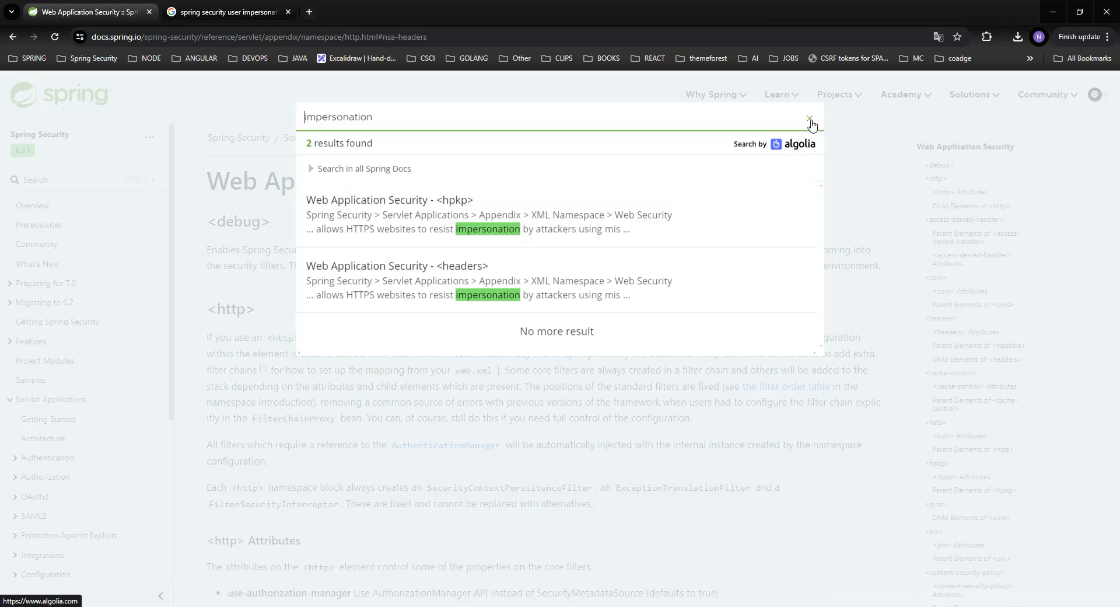
click(808, 118)
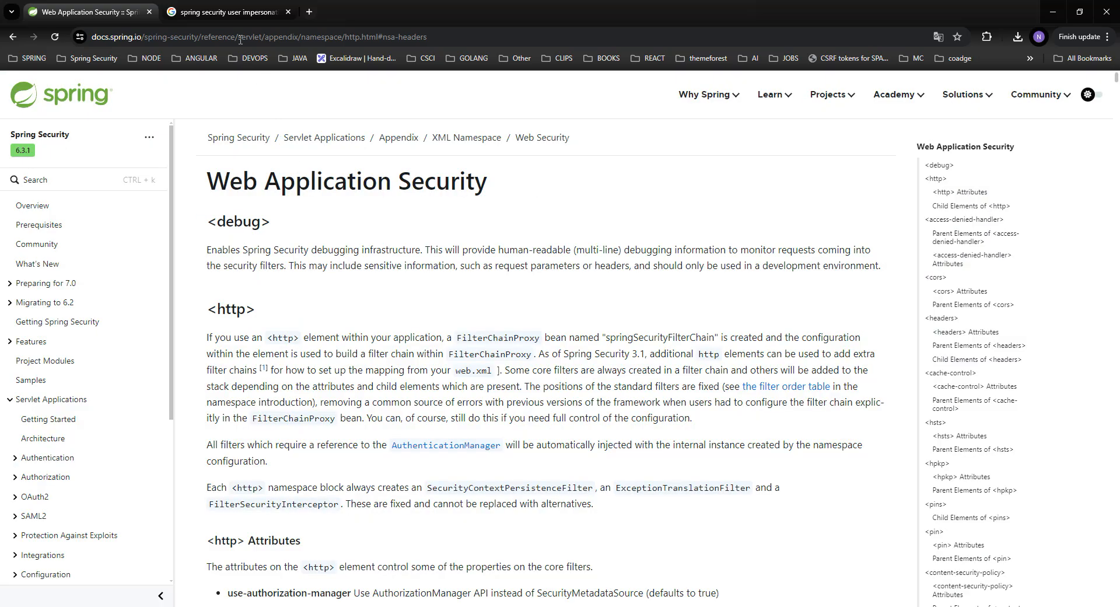
click(225, 12)
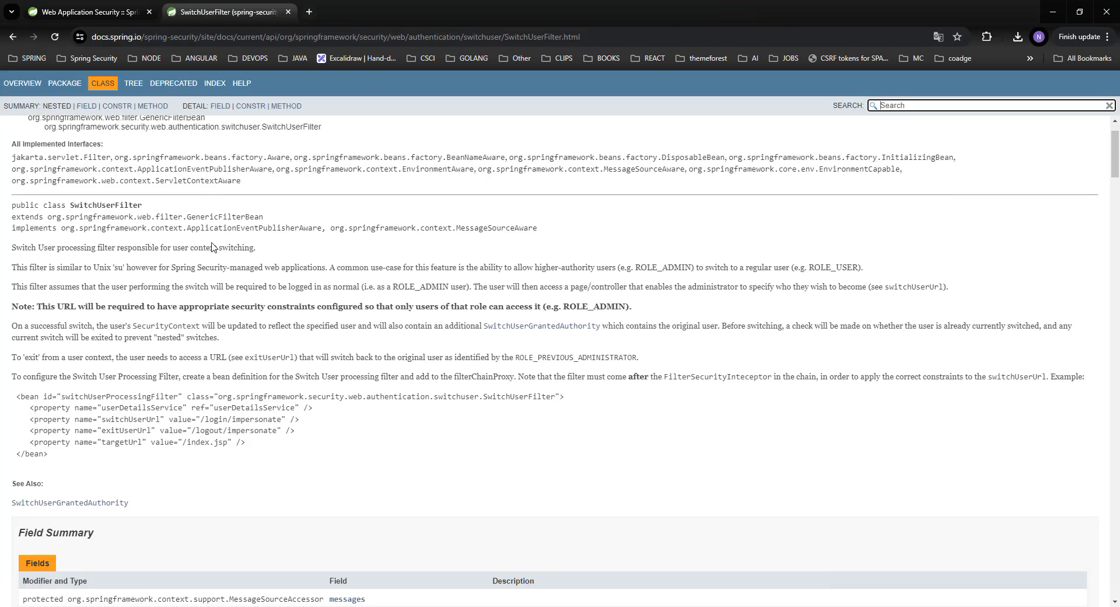
scroll(down, 3)
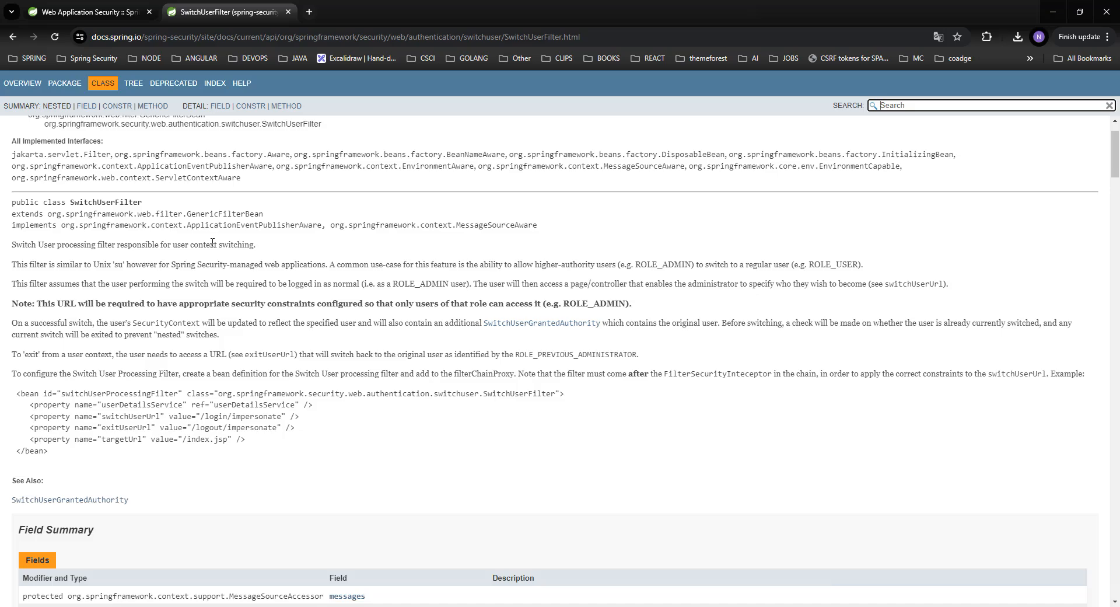
scroll(down, 3)
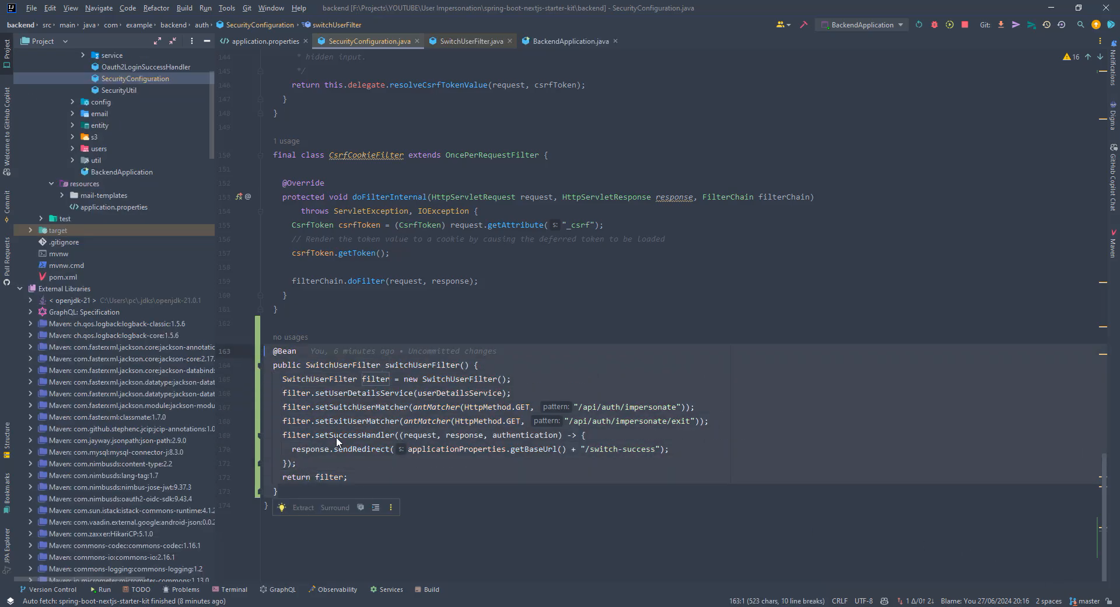
Navigate from the switchUserFilter bean into SwitchUserFilter's attemptSwitchUser method
click(405, 467)
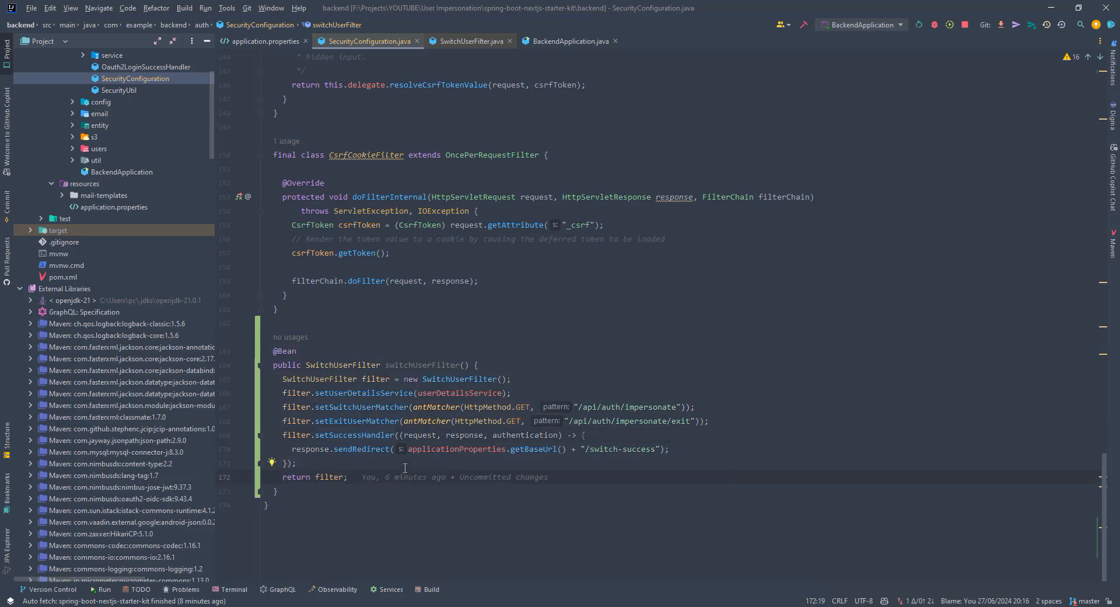
mouse_move(522, 399)
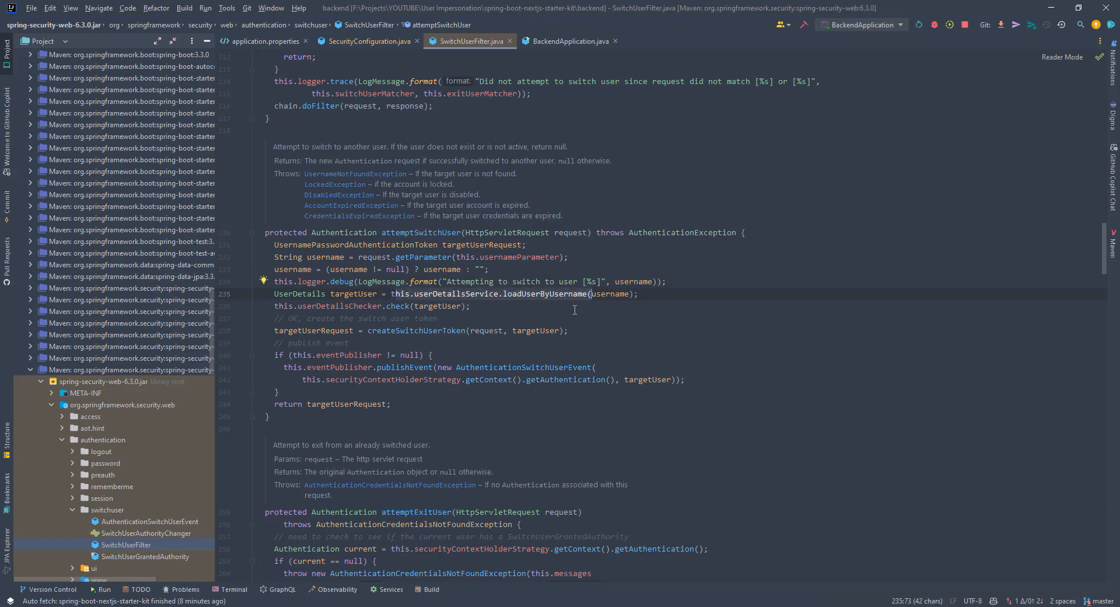
Go back to SecurityConfiguration.java at the setExitUserMatcher line
click(370, 41)
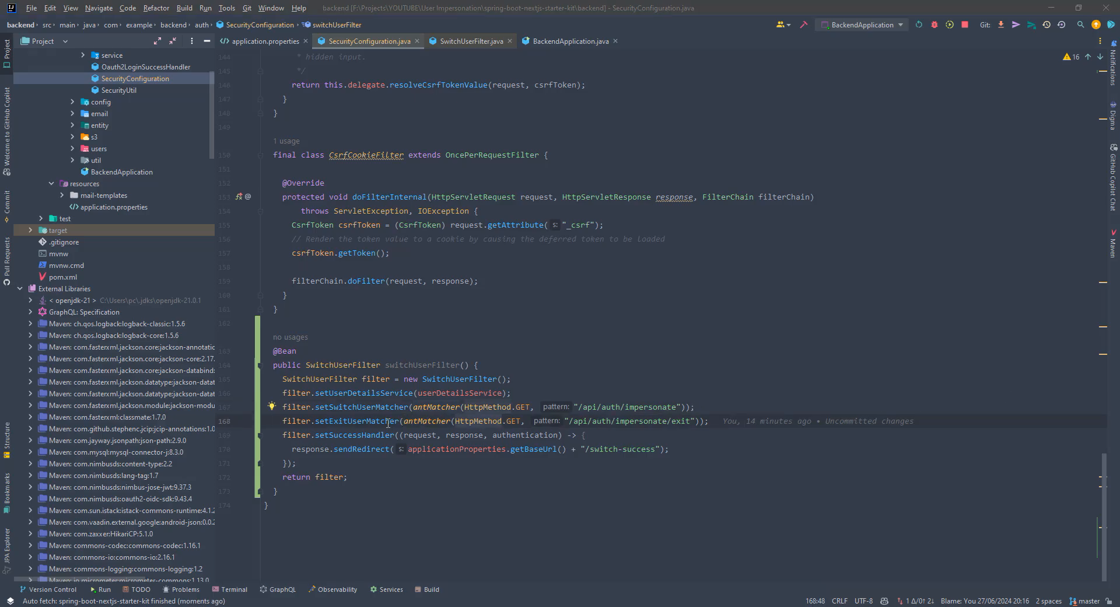
click(709, 421)
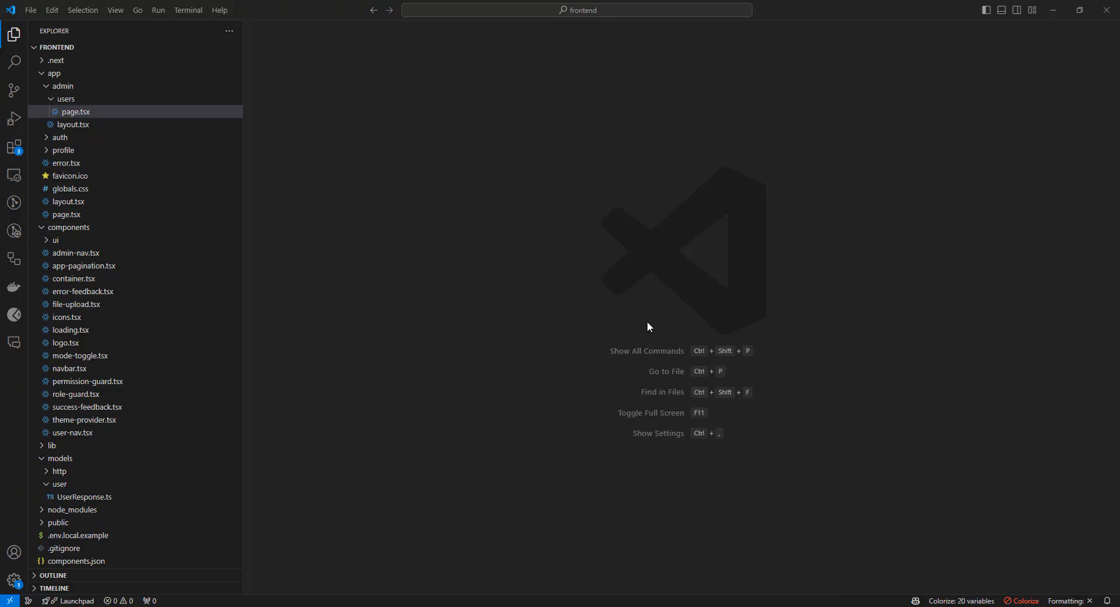
mouse_move(119, 266)
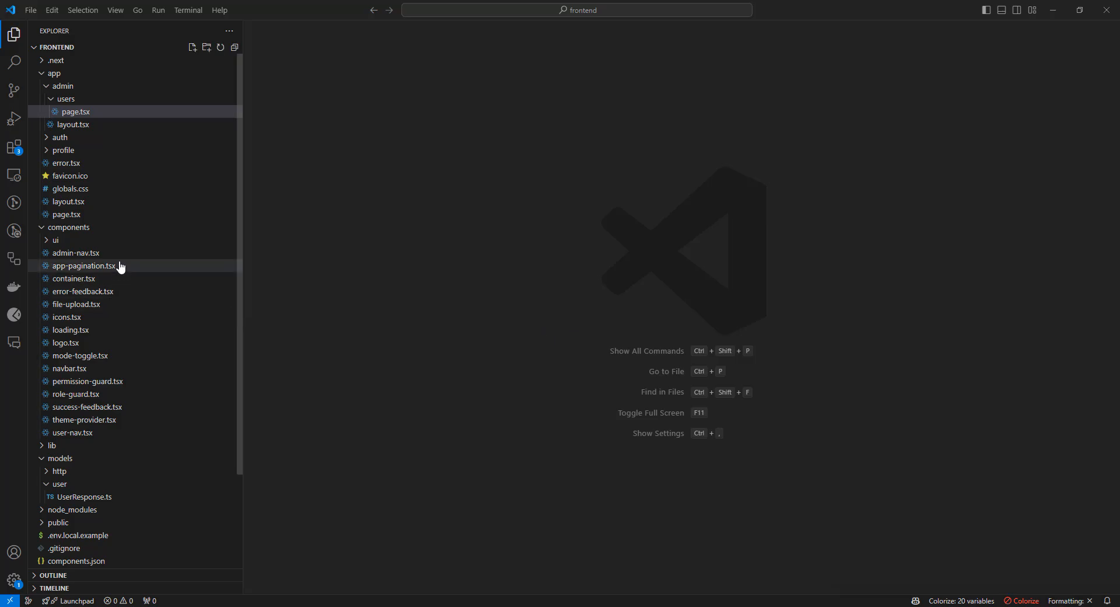
mouse_move(197, 257)
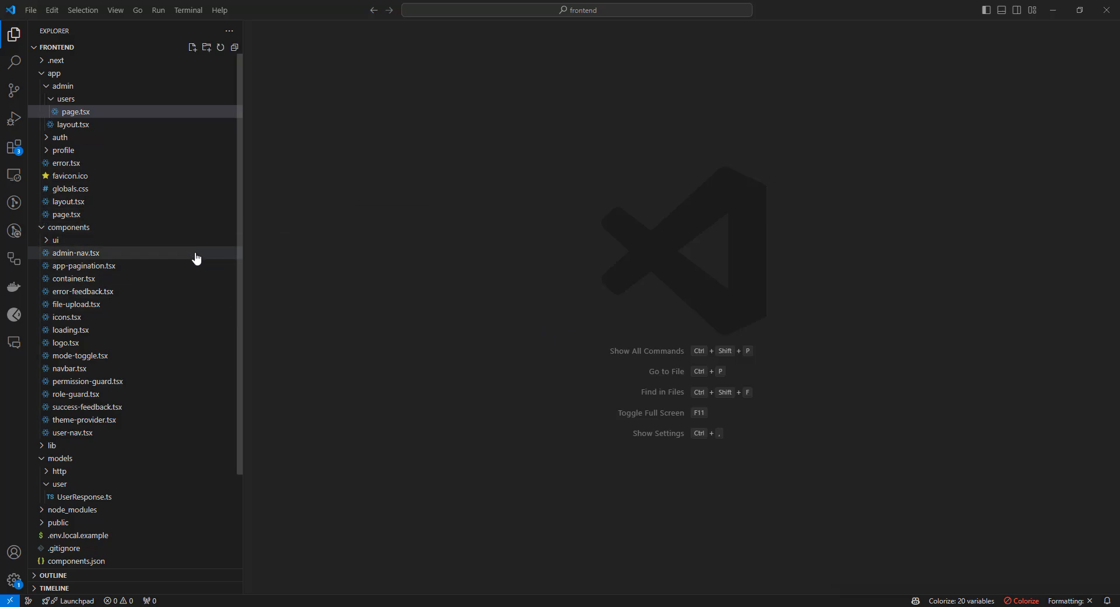
mouse_move(196, 256)
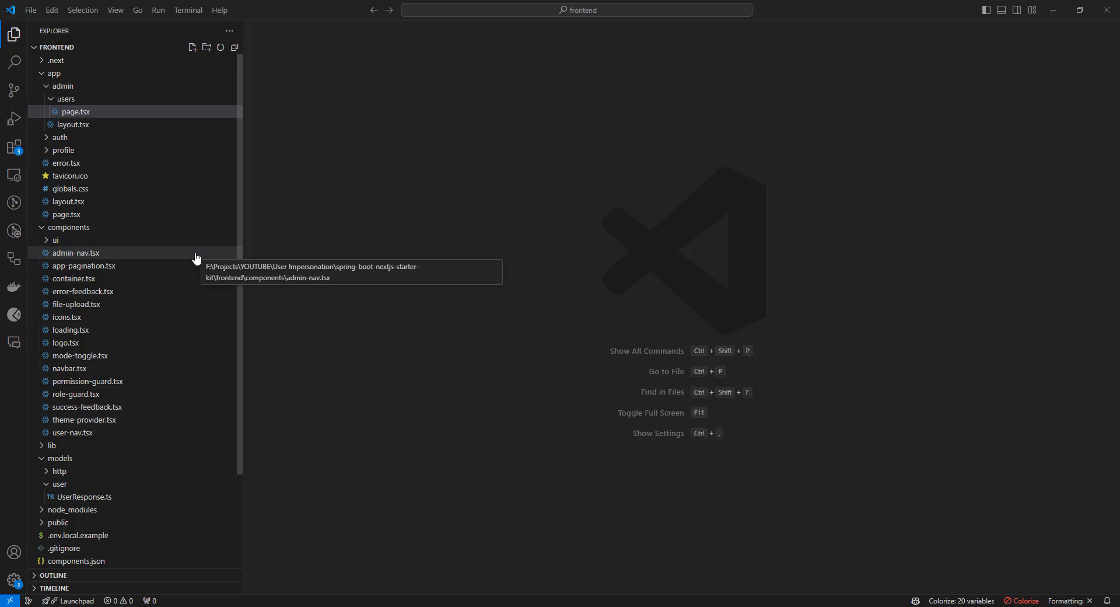
mouse_move(95, 114)
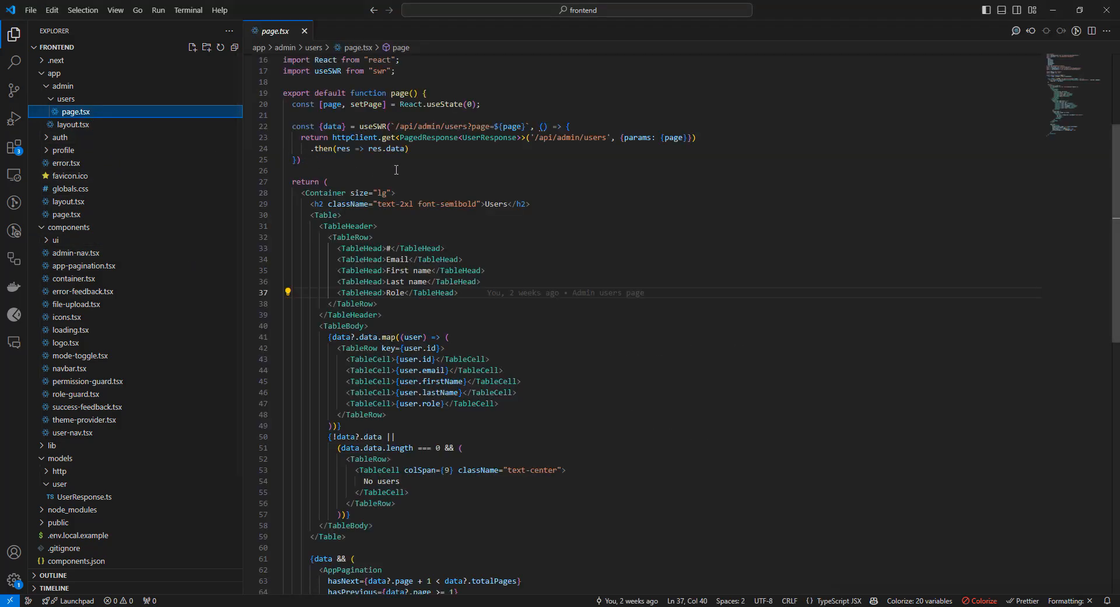
mouse_move(475, 178)
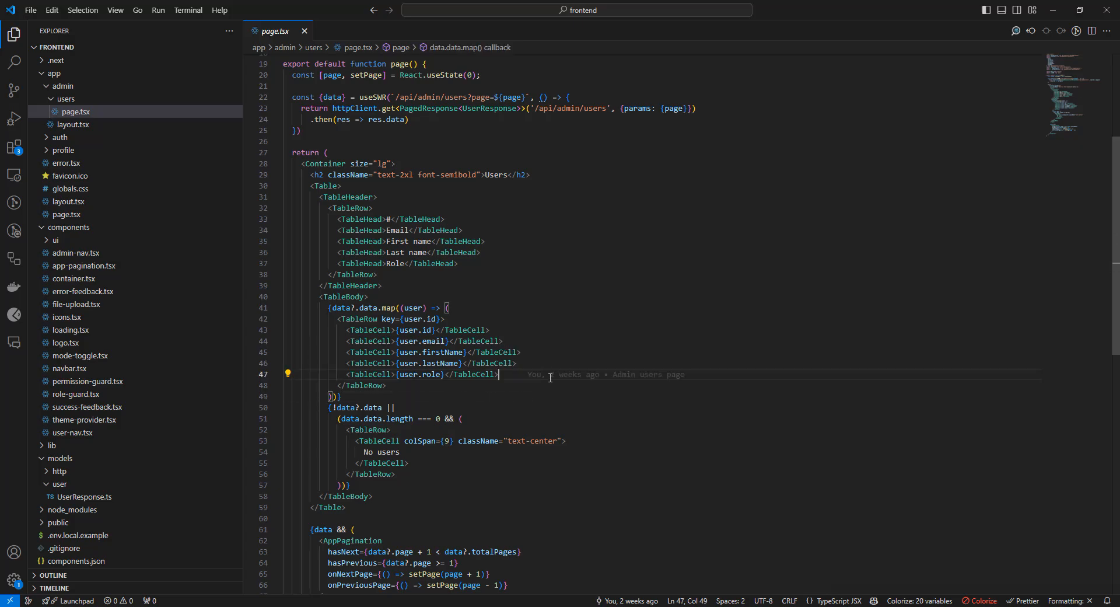
mouse_move(644, 382)
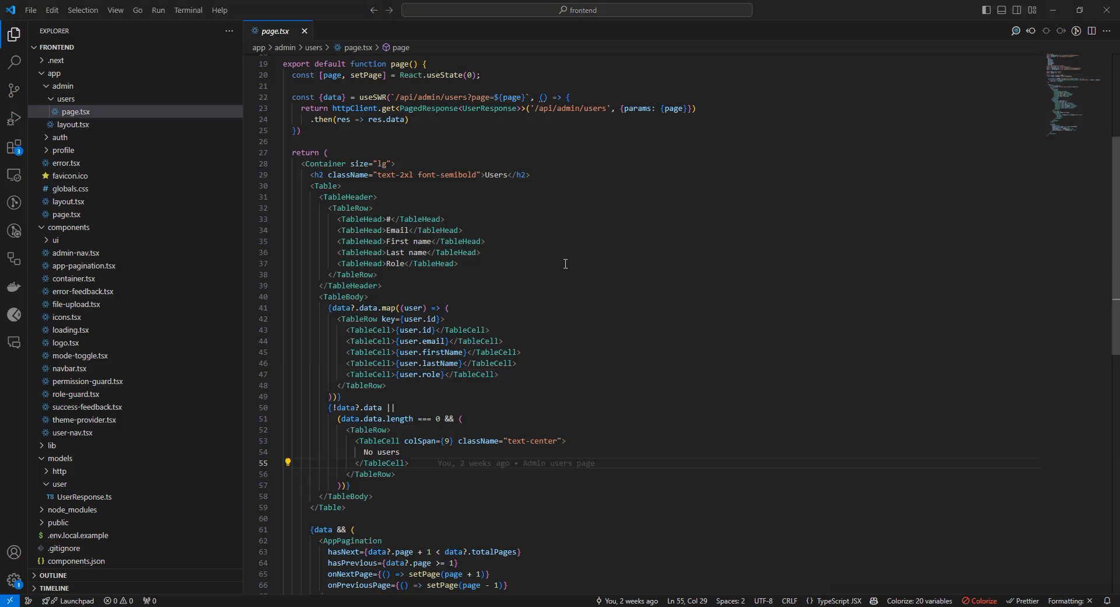
Inspect the Role column header in page.tsx, then move on to navbar.tsx
click(458, 263)
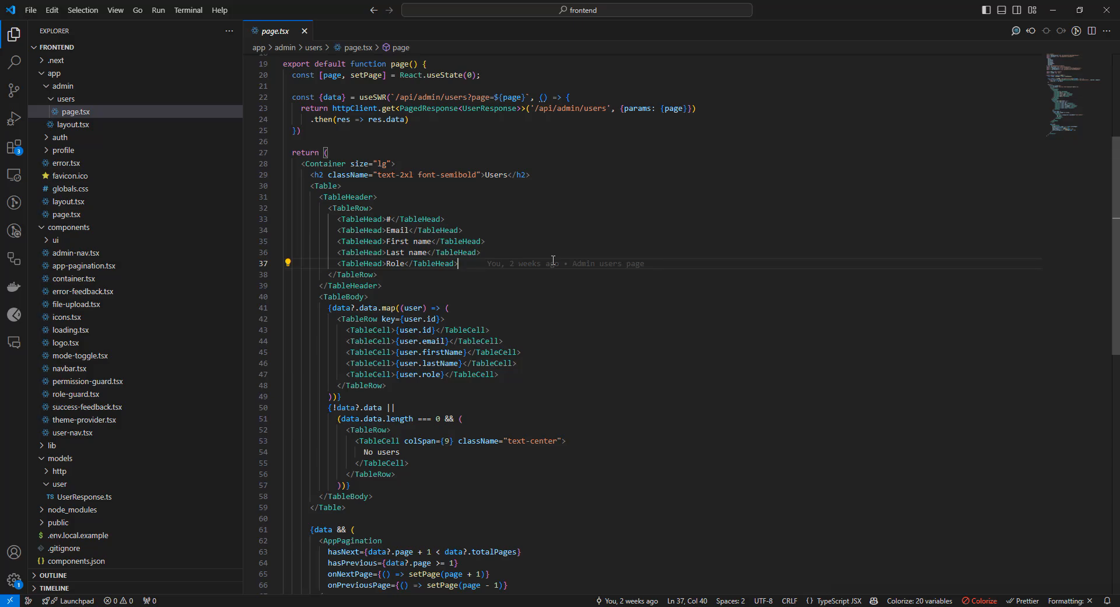
mouse_move(552, 263)
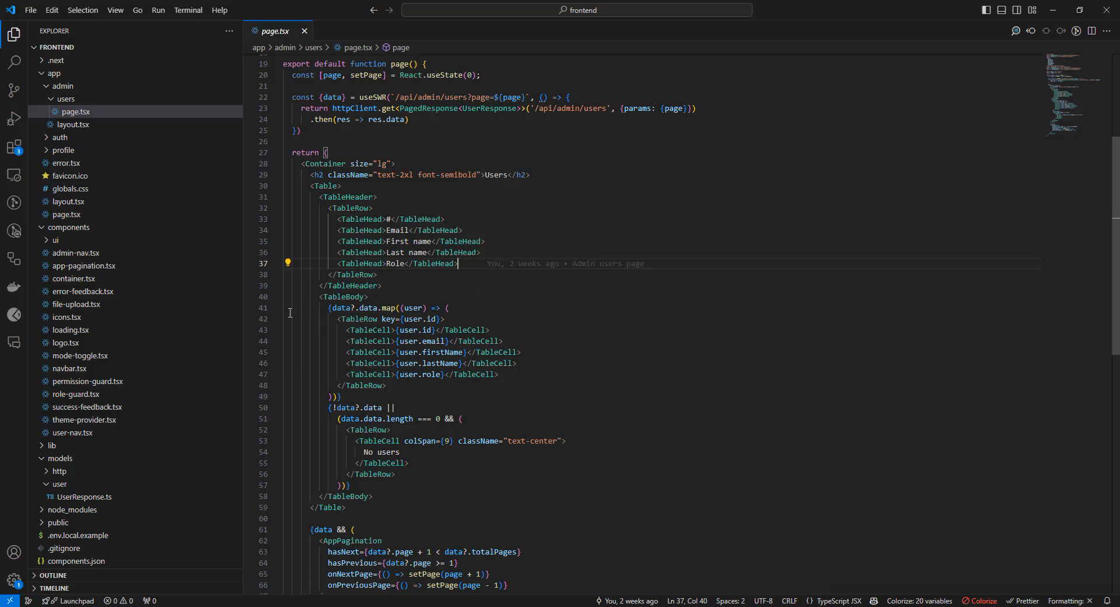
click(68, 368)
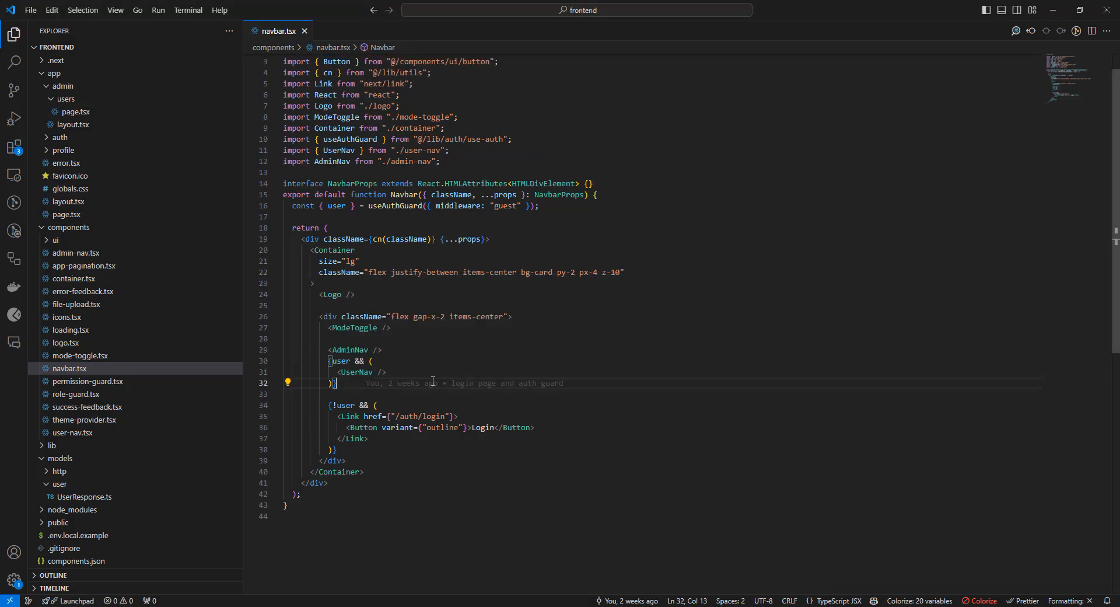
Add a ROLE_PREVIOUS_ADMINISTRATOR-only Exit switch link to /api/auth/impersonate/exit after UserNav
key(Enter)
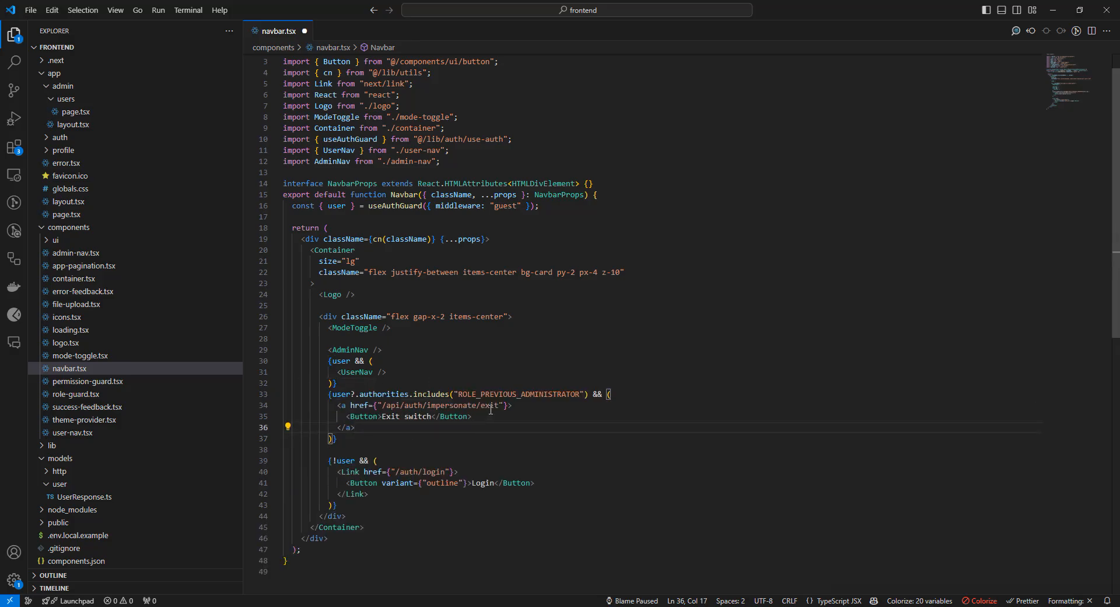
mouse_move(525, 394)
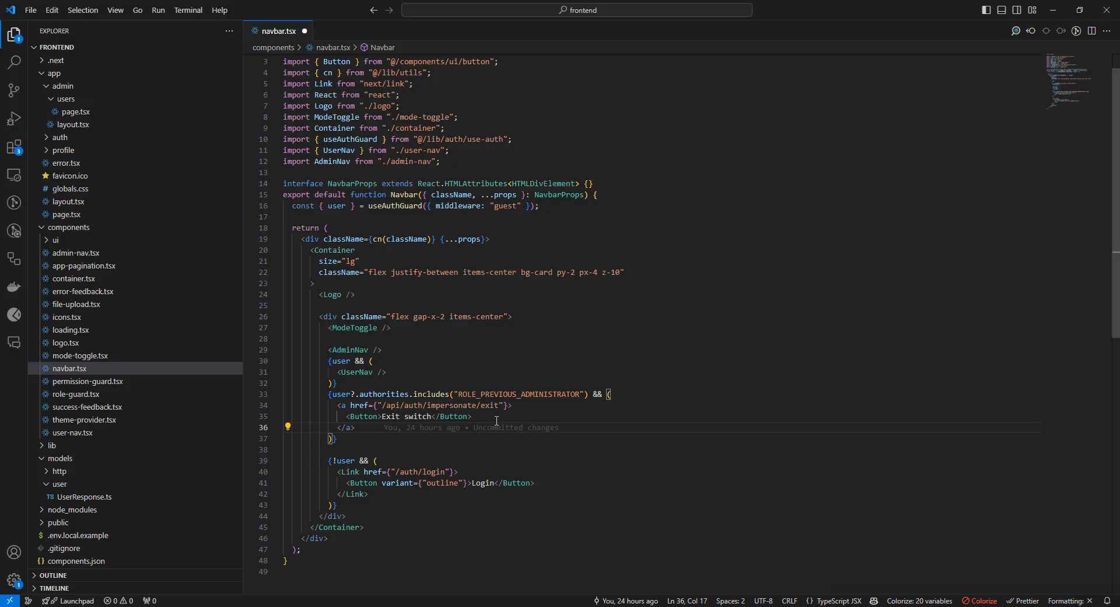
mouse_move(491, 427)
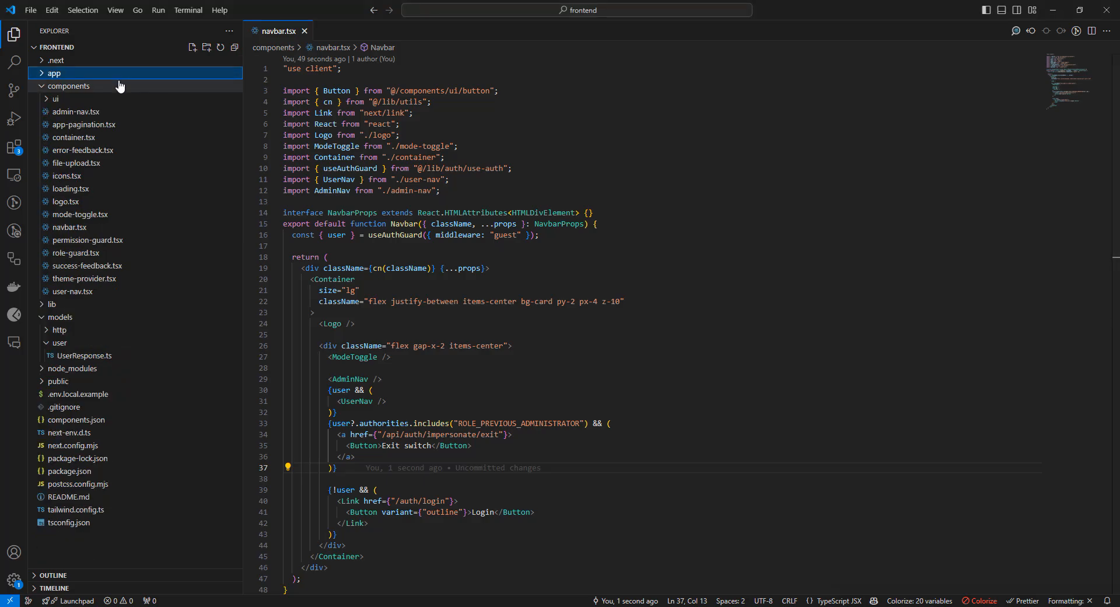
Create a switch-success folder under app containing a page.tsx file
click(56, 72)
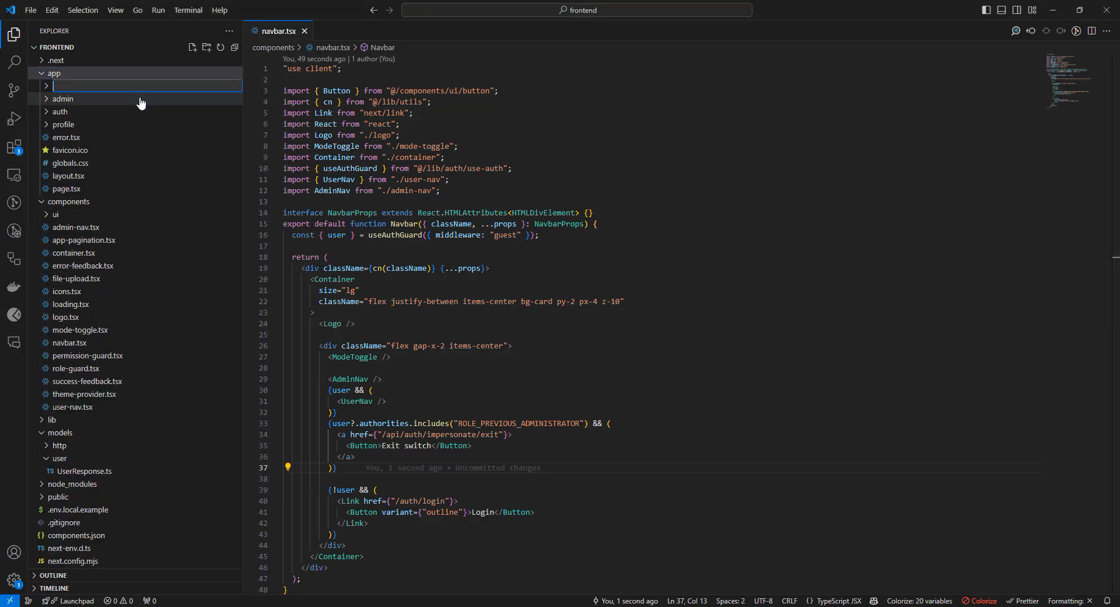
text(switch-success)
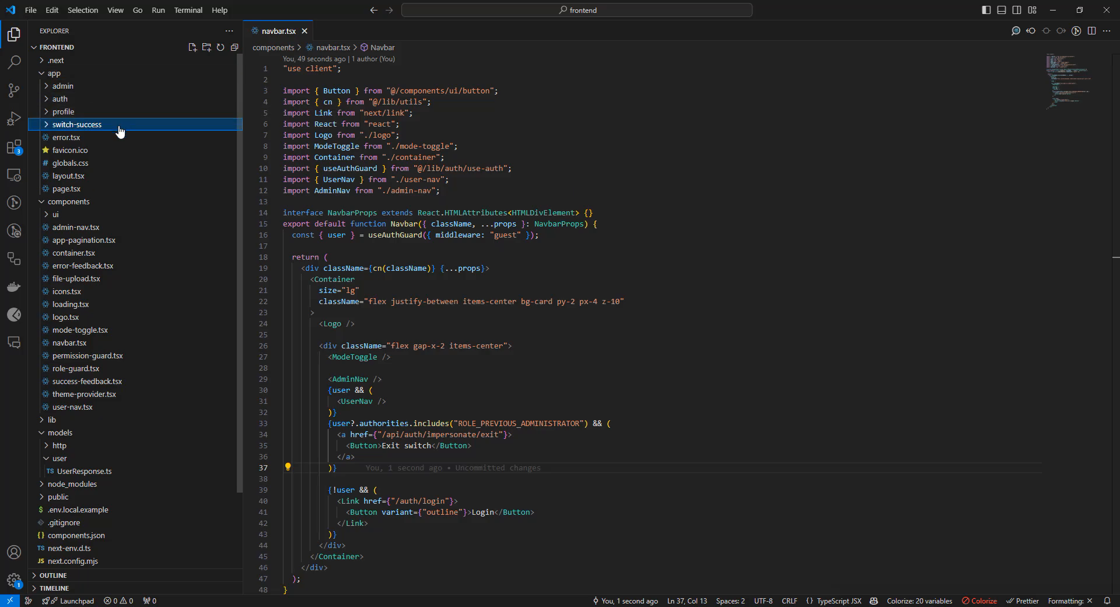
text(pag)
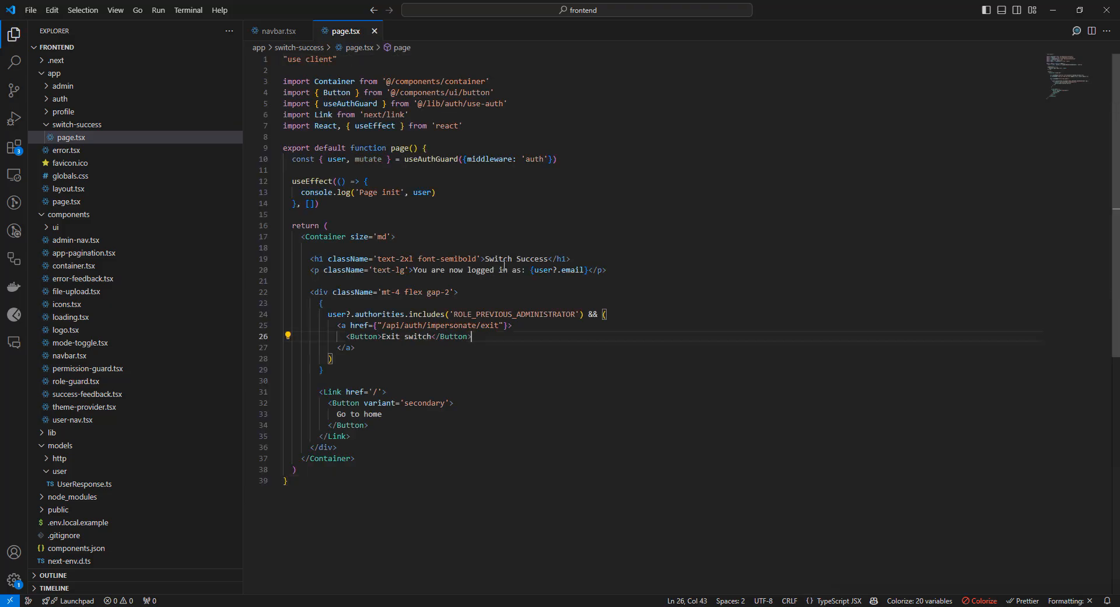
Fill the page with the Switch Success heading, logged-in email, Exit switch and home links
double_click(568, 269)
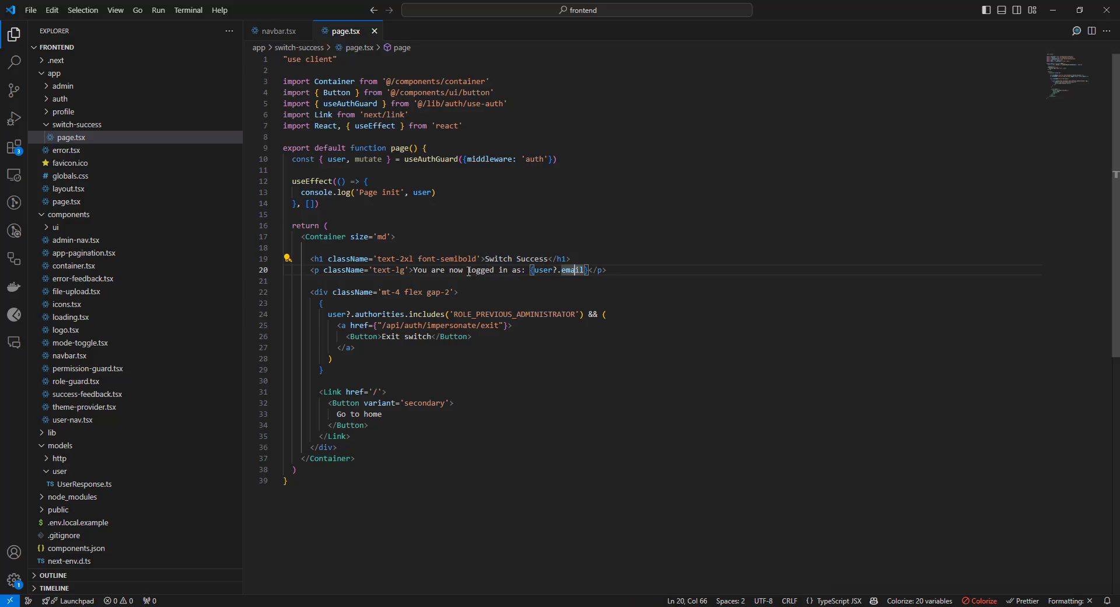
scroll(down, 3)
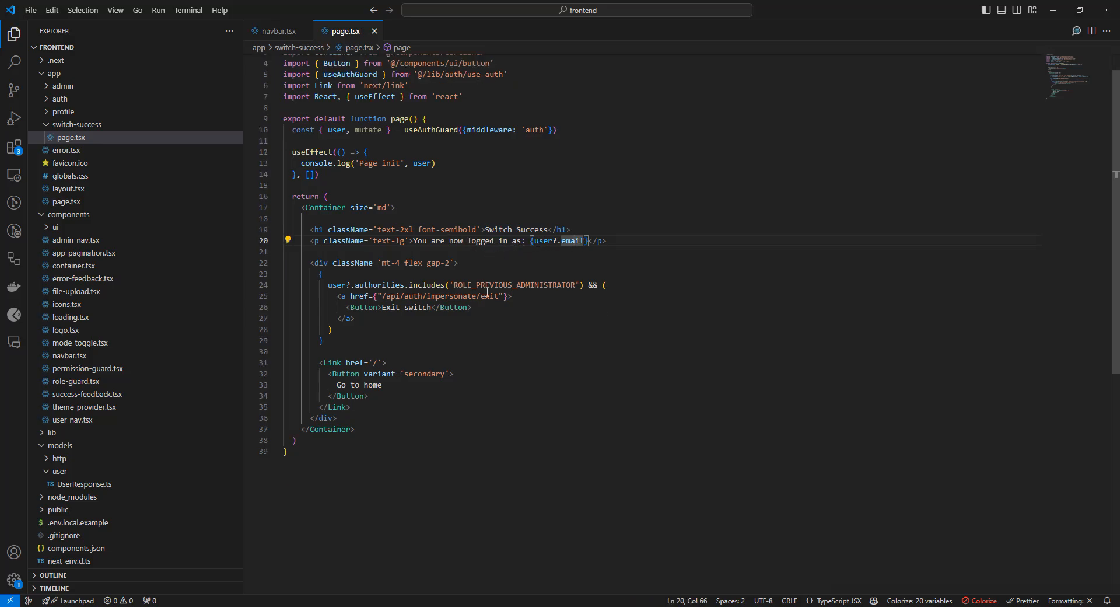
mouse_move(502, 314)
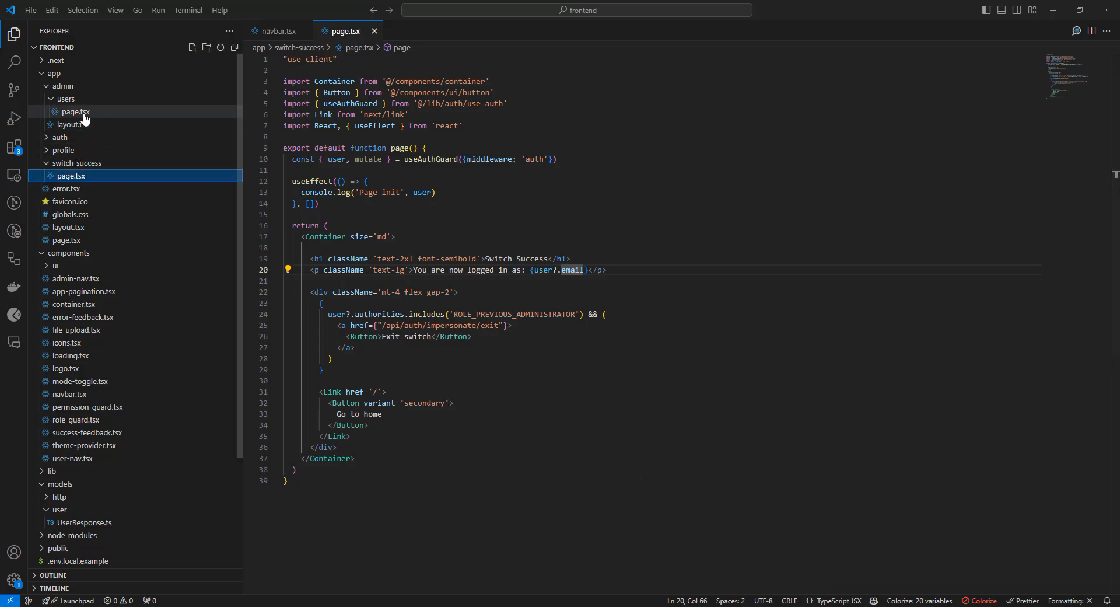
click(73, 112)
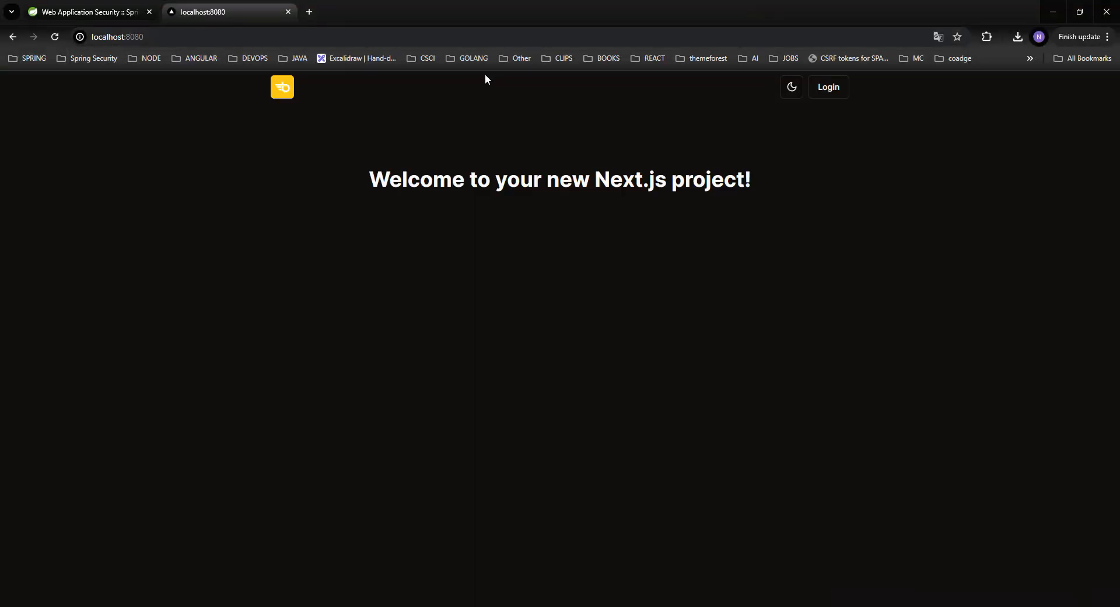
Go to the login page and begin entering the admin email
click(827, 86)
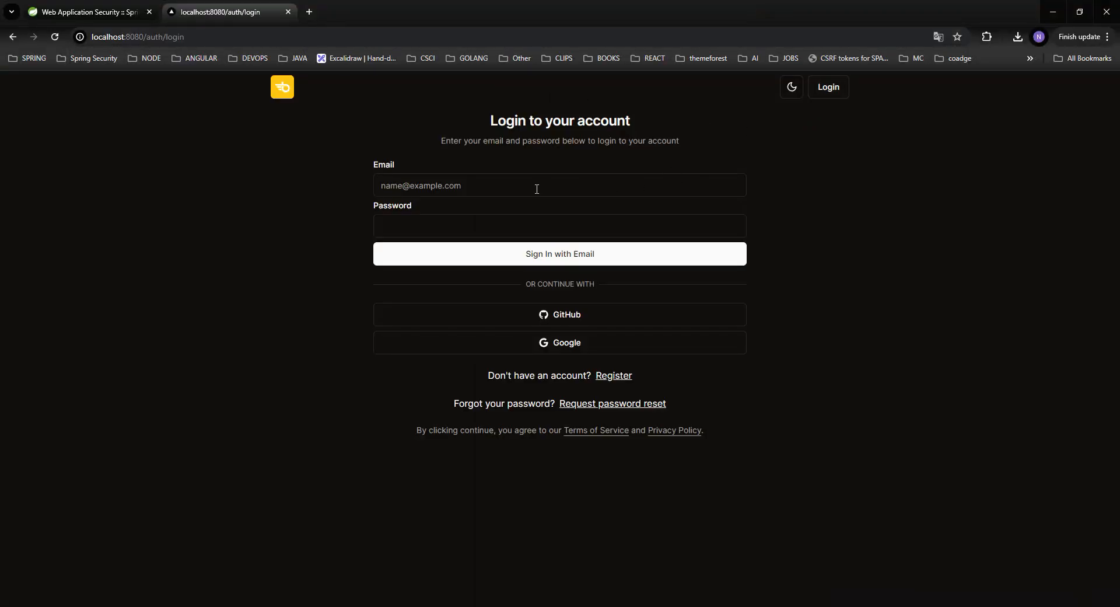
click(559, 185)
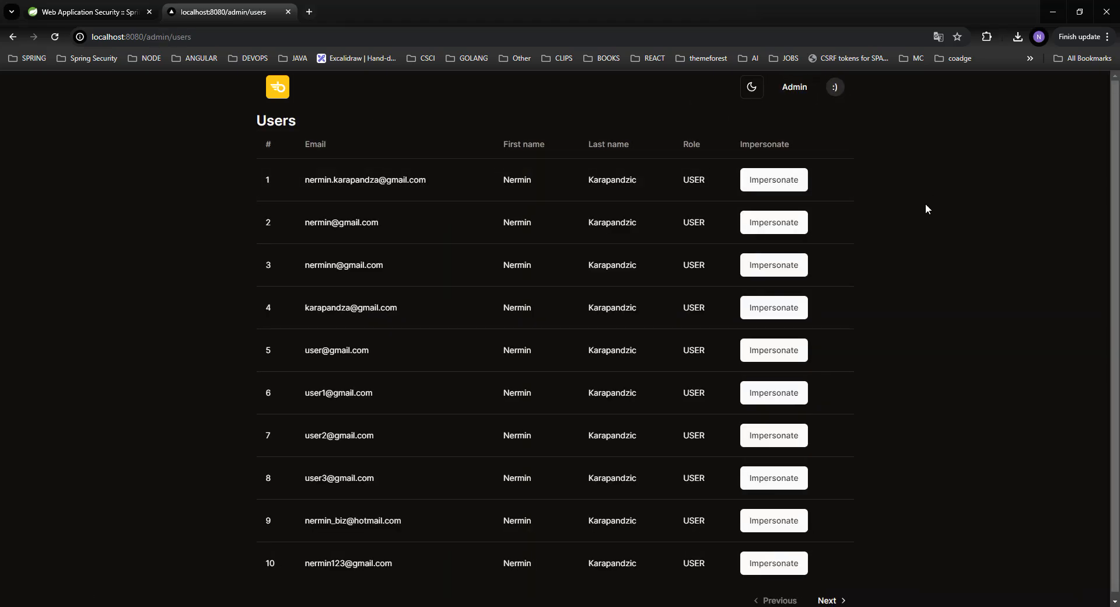
mouse_move(768, 318)
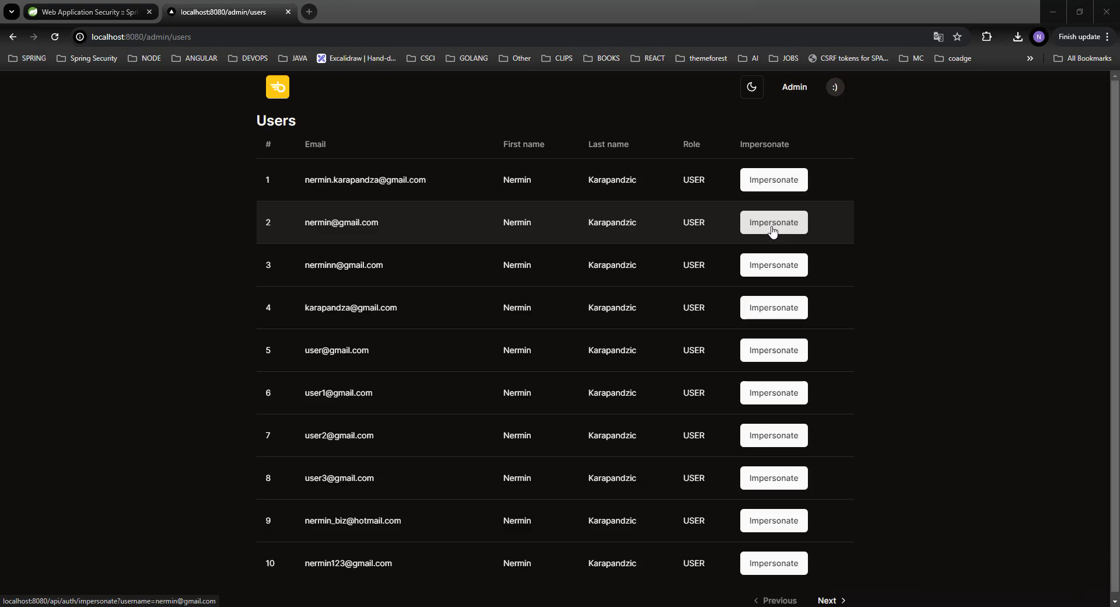
Impersonate the row 2 user, exit the switch, and leave the Switch Success page
click(774, 223)
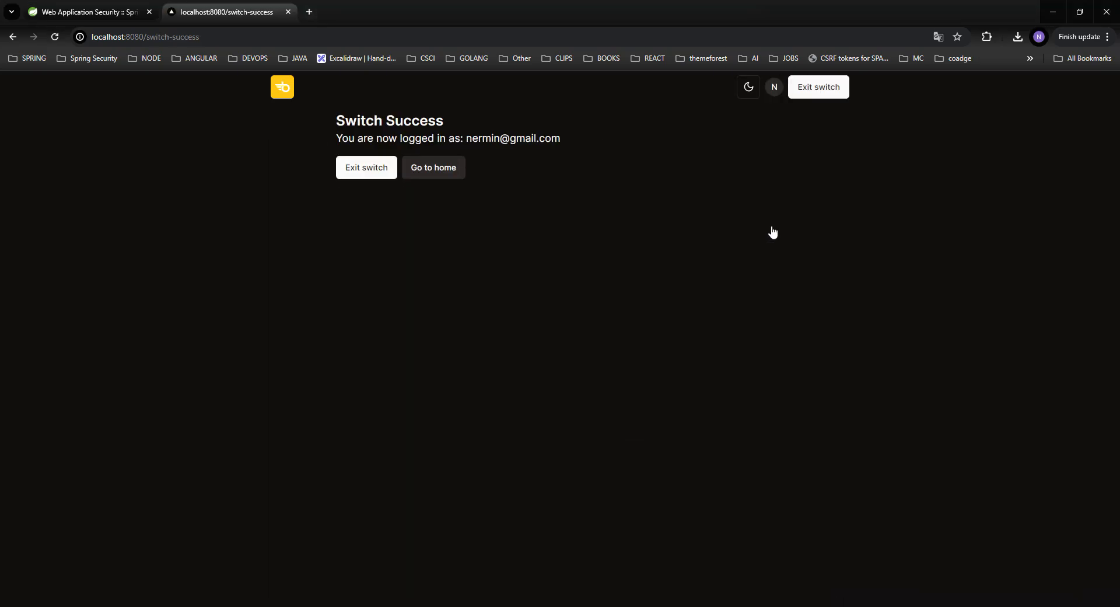
mouse_move(485, 179)
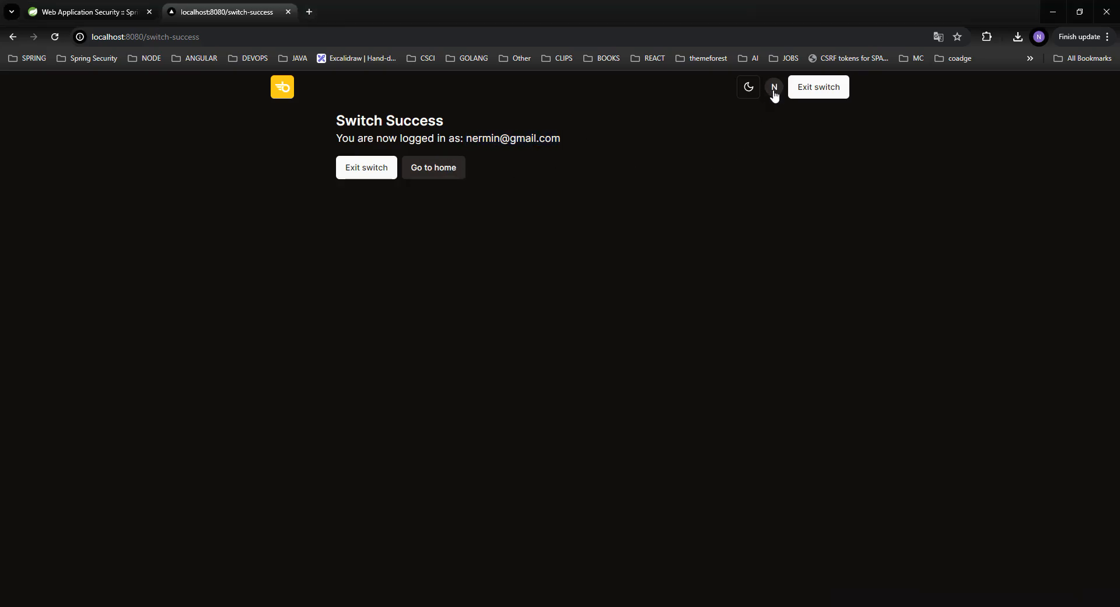
click(774, 87)
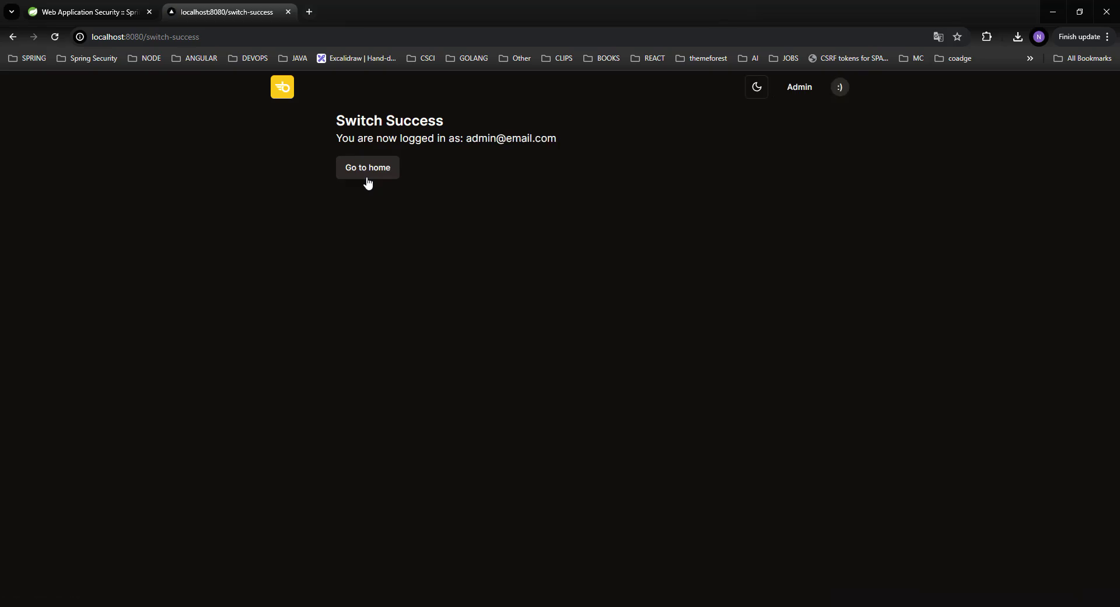
double_click(509, 138)
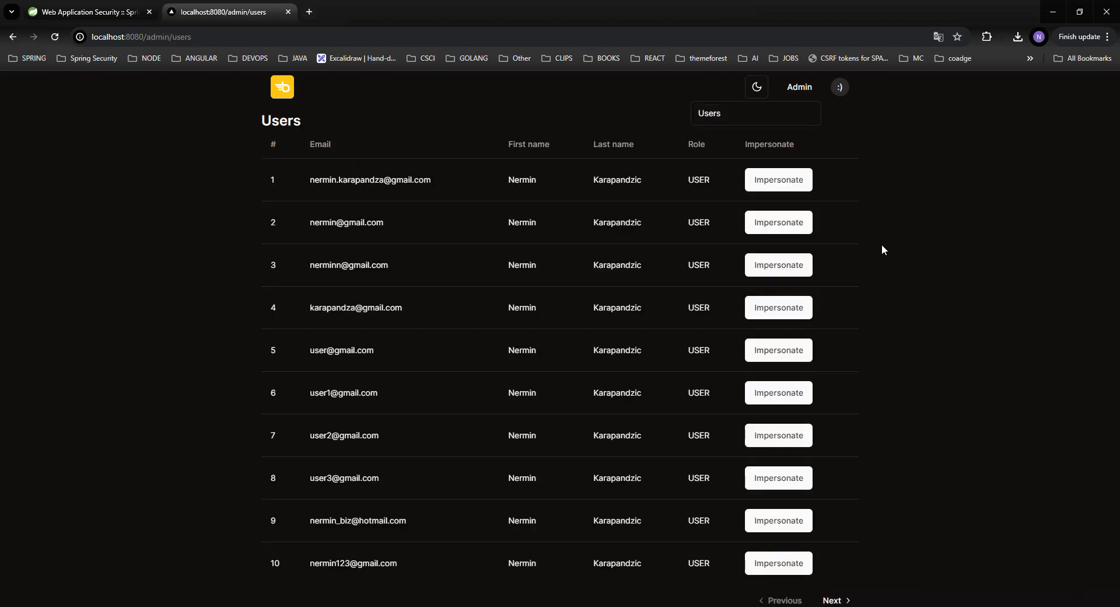
mouse_move(782, 356)
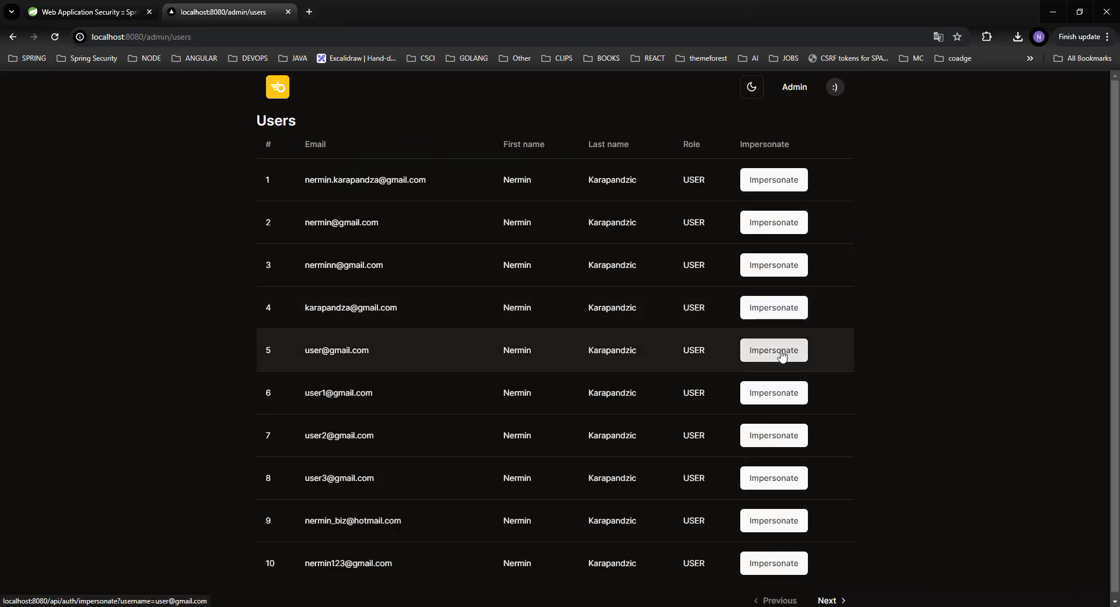
Impersonate the row 5 user, then exit the switch back to admin
click(773, 350)
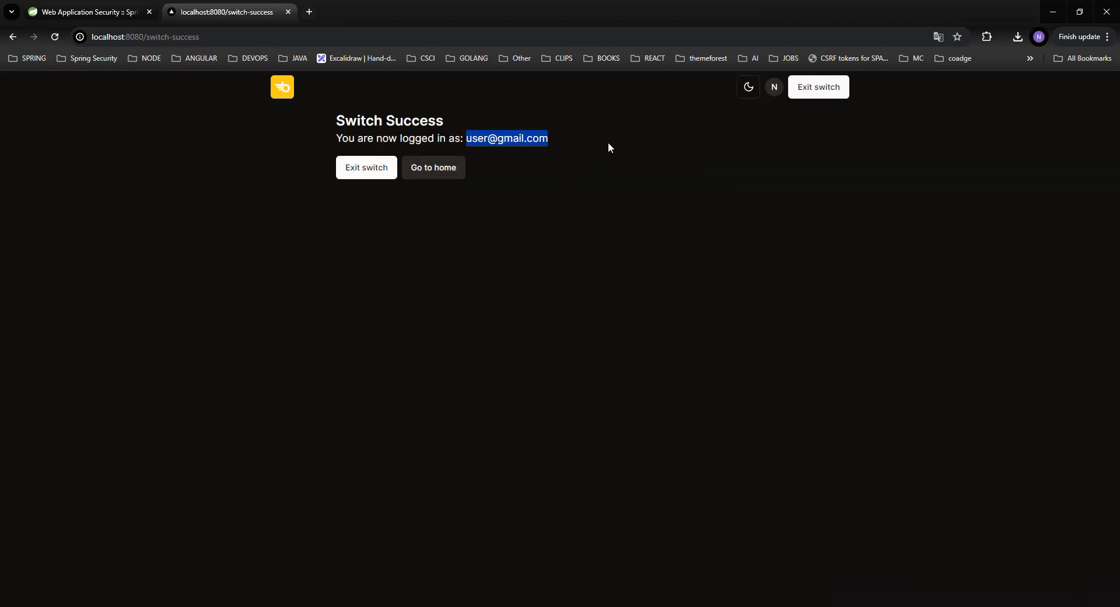
mouse_move(381, 172)
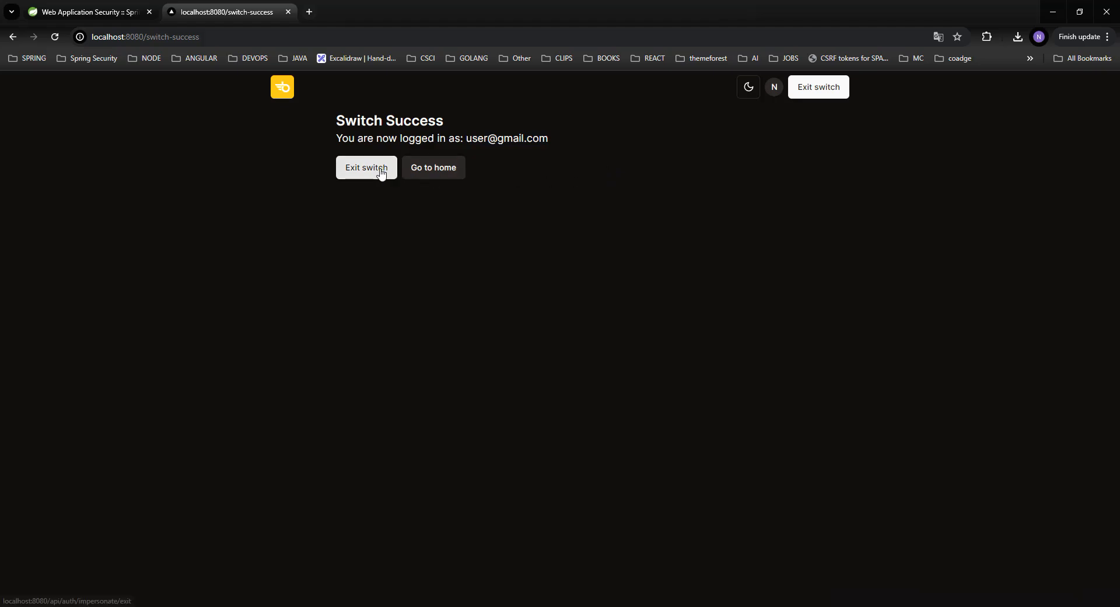
click(367, 168)
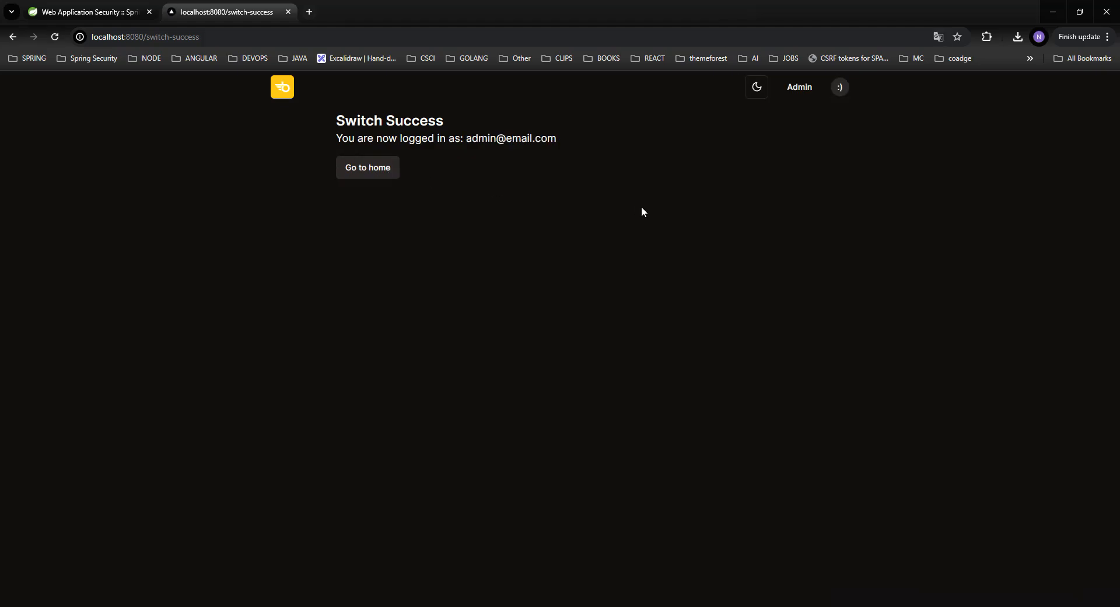